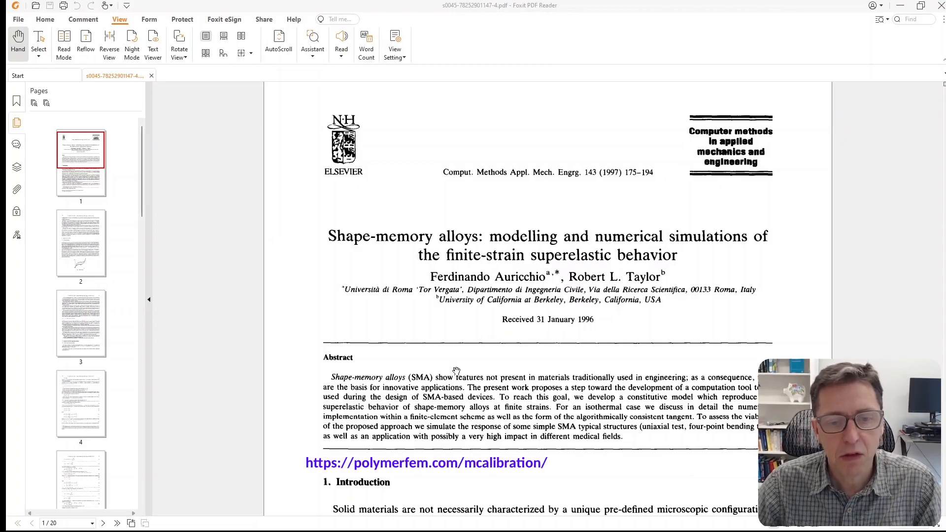
# - Scroll the Auricchio–Taylor SMA paper down to the page 5 transformation equations
pyautogui.scroll(-3)
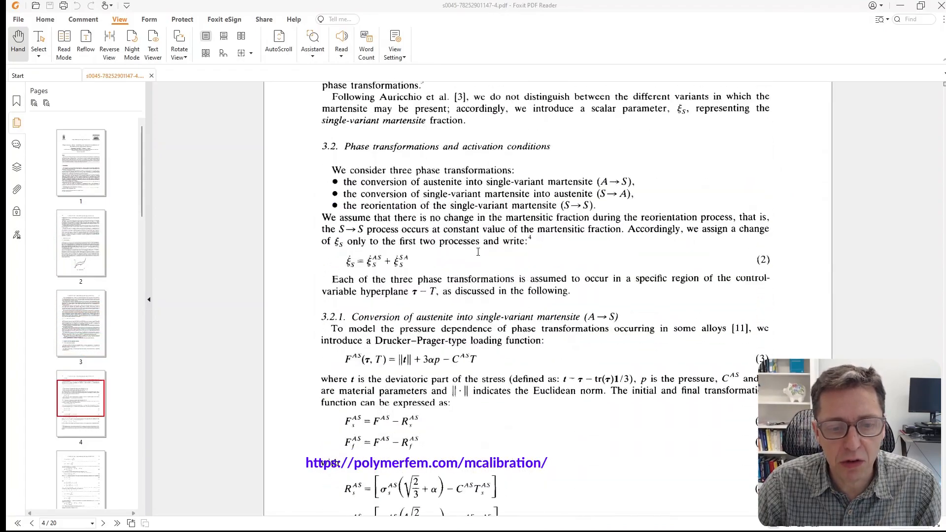
pyautogui.scroll(-3)
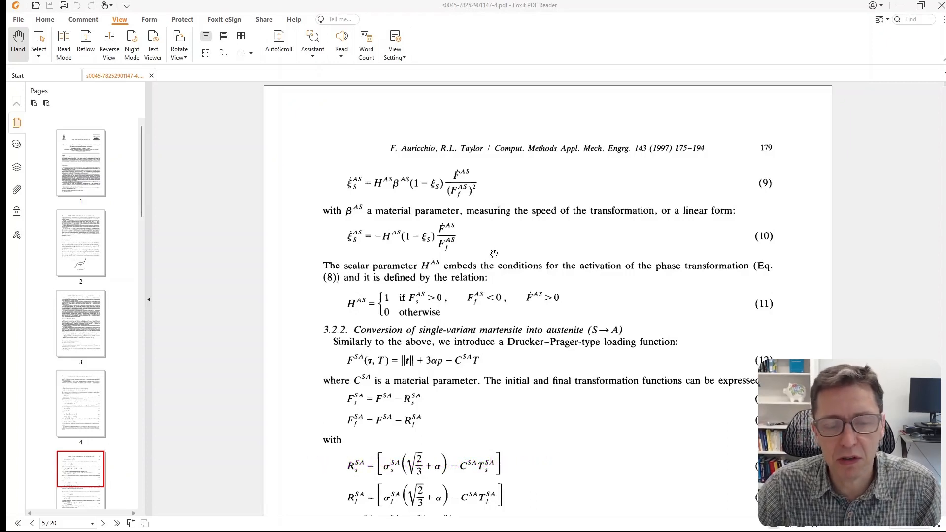
pyautogui.moveTo(77, 406)
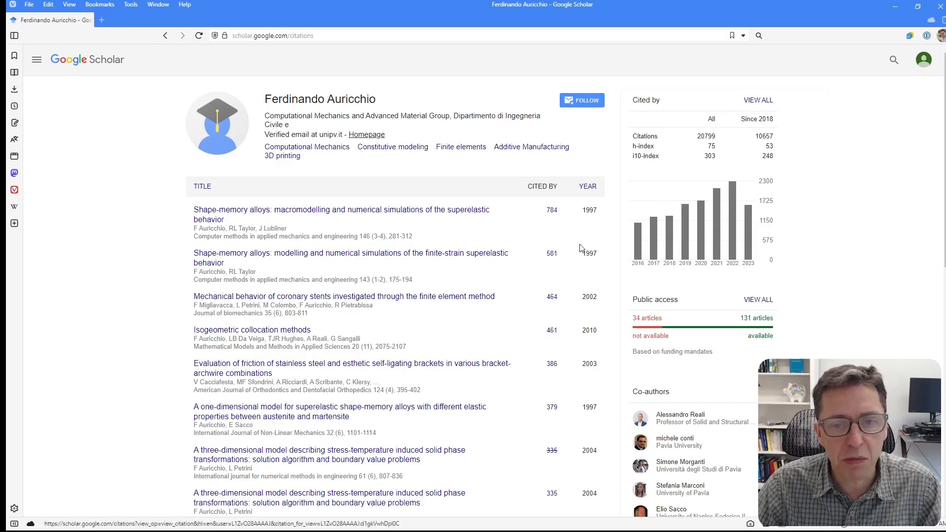
pyautogui.moveTo(548, 234)
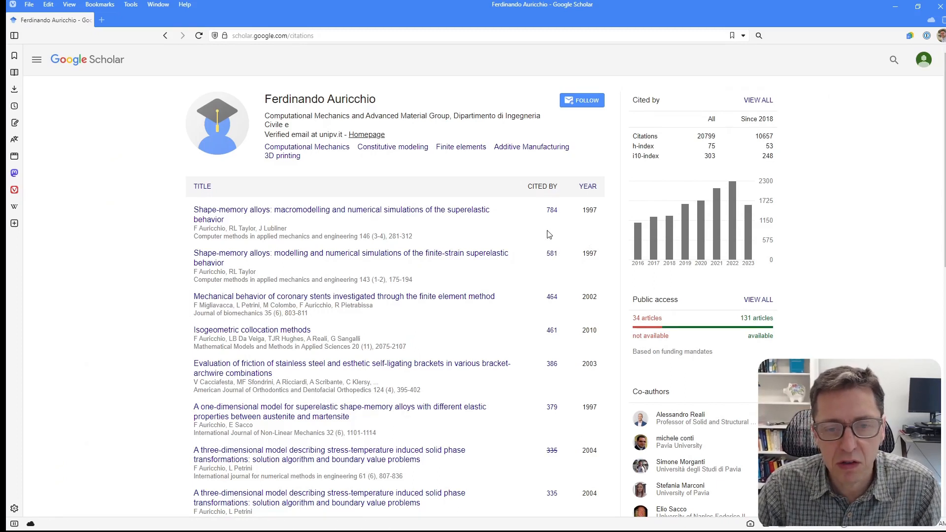
pyautogui.moveTo(552, 253)
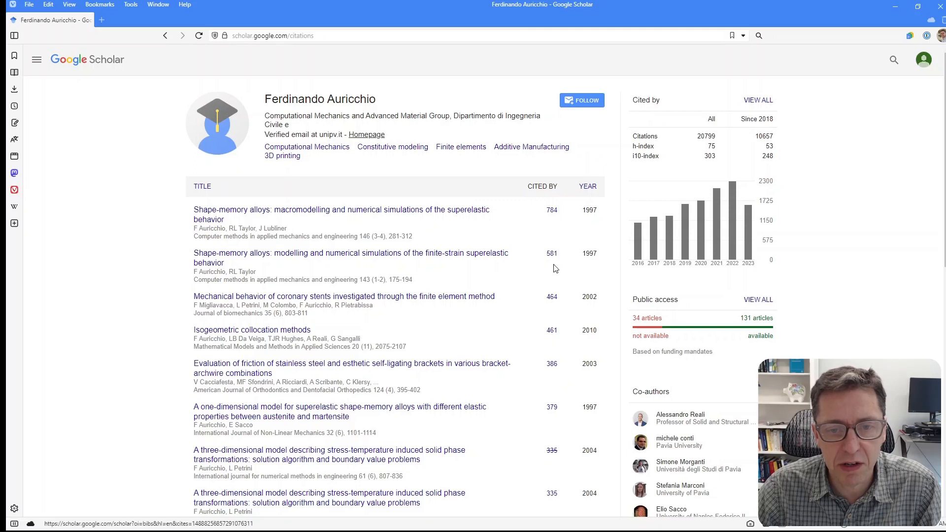
pyautogui.moveTo(549, 228)
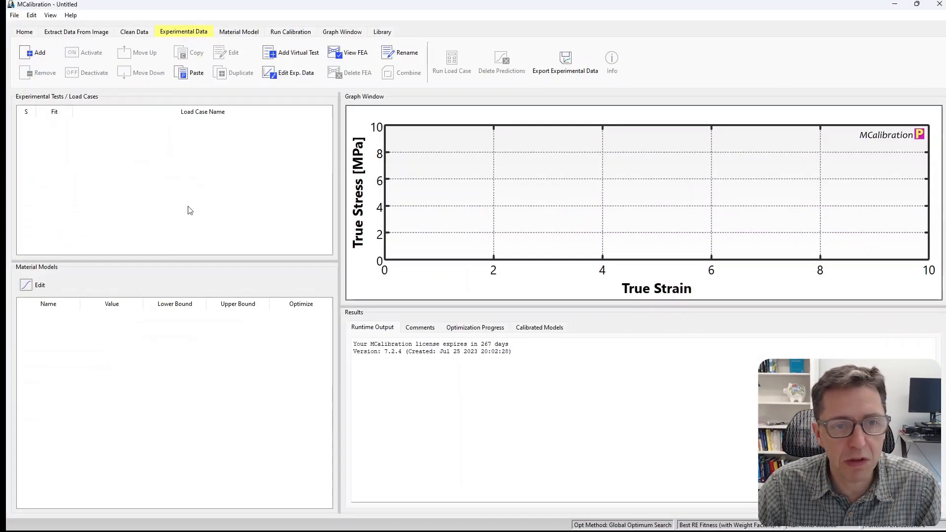
pyautogui.moveTo(211, 196)
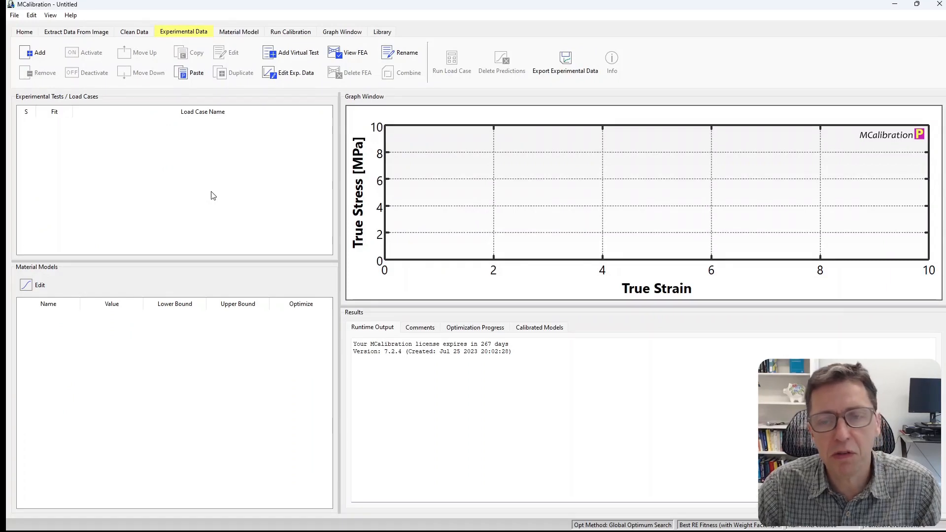
pyautogui.moveTo(135, 203)
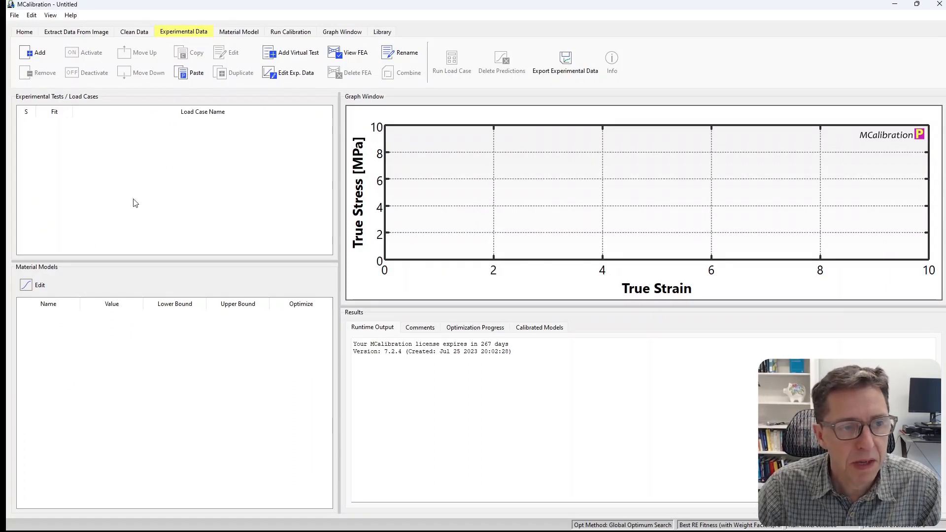
# - Pick Abaqus-Superelastic from the Abaqus Models section of the material model list
pyautogui.click(40, 285)
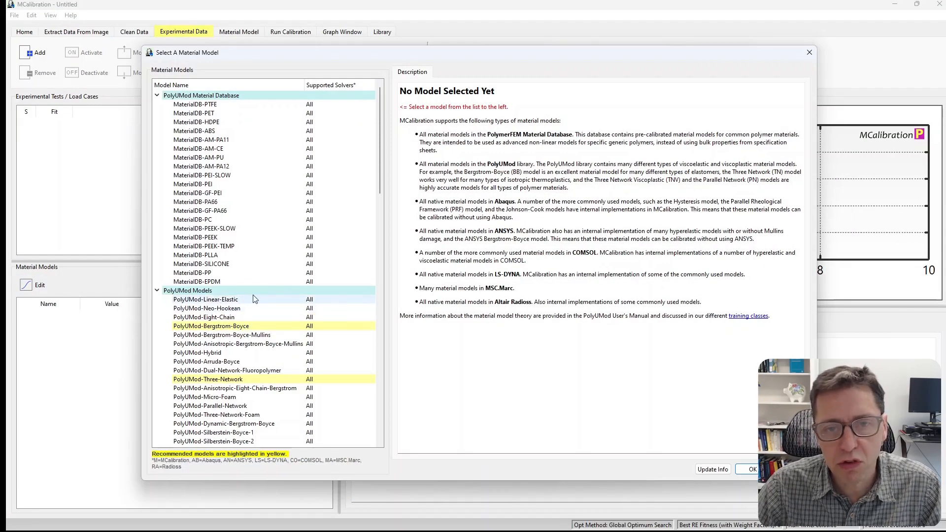
pyautogui.scroll(-3)
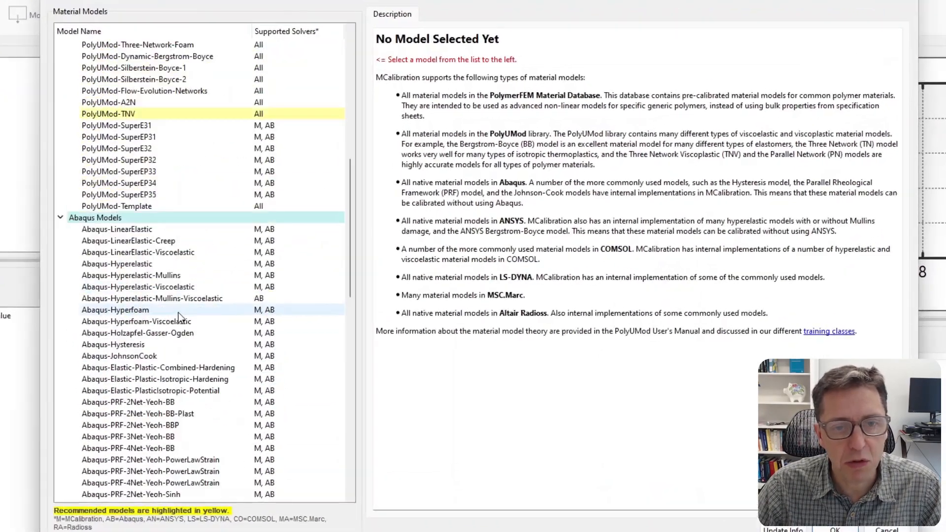
pyautogui.scroll(-3)
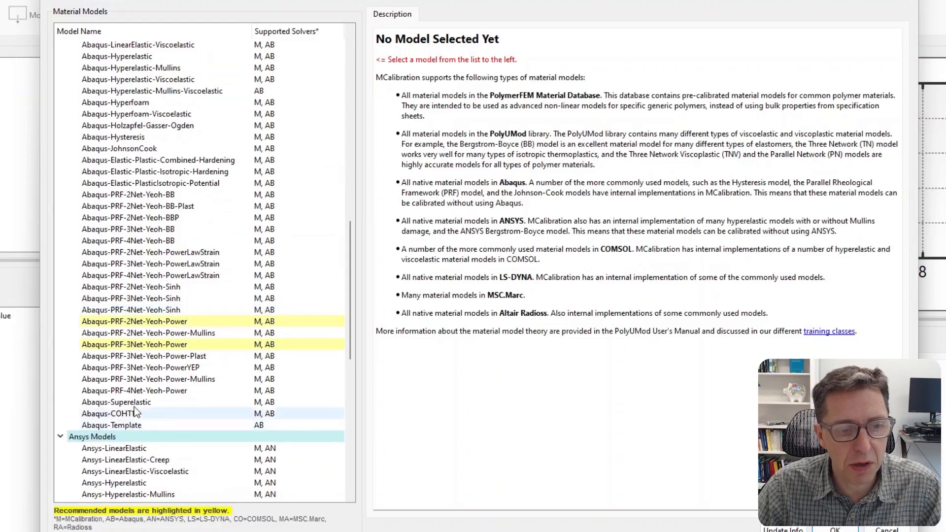
pyautogui.click(116, 403)
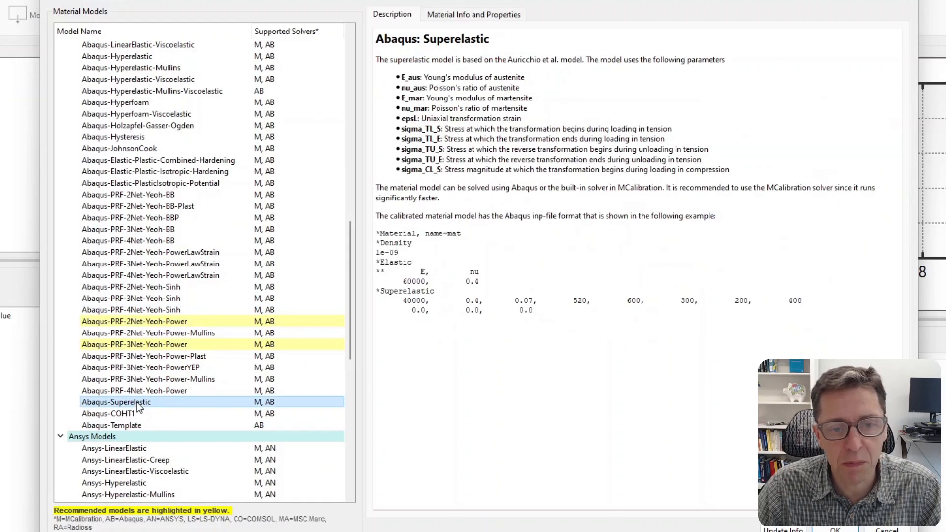
pyautogui.moveTo(592, 70)
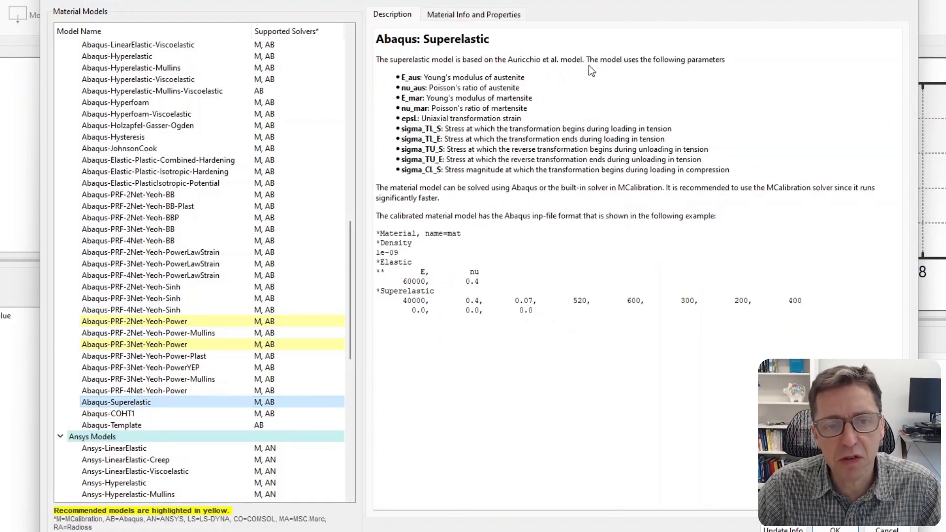
pyautogui.moveTo(614, 252)
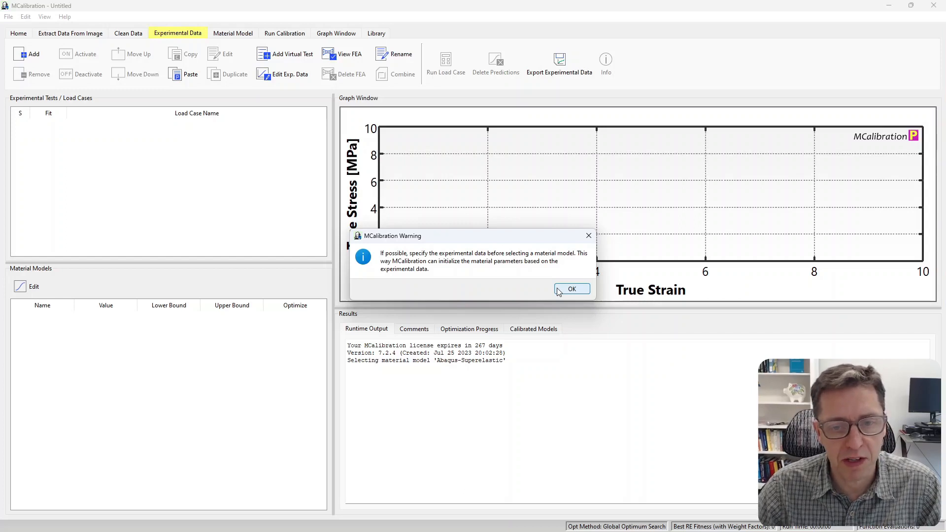
# - Dismiss the data warning, review the ten Abaqus-Superelastic parameters, and return to Experimental Data
pyautogui.click(572, 289)
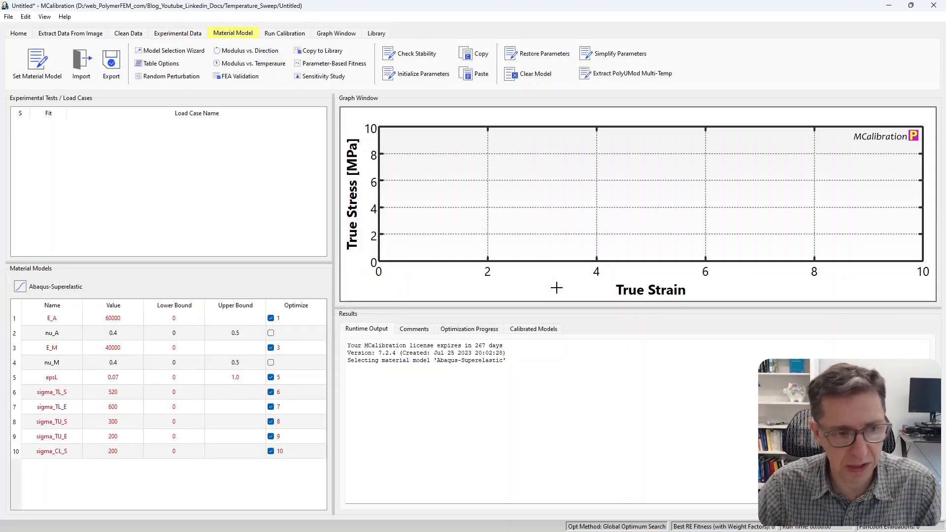
pyautogui.moveTo(112, 403)
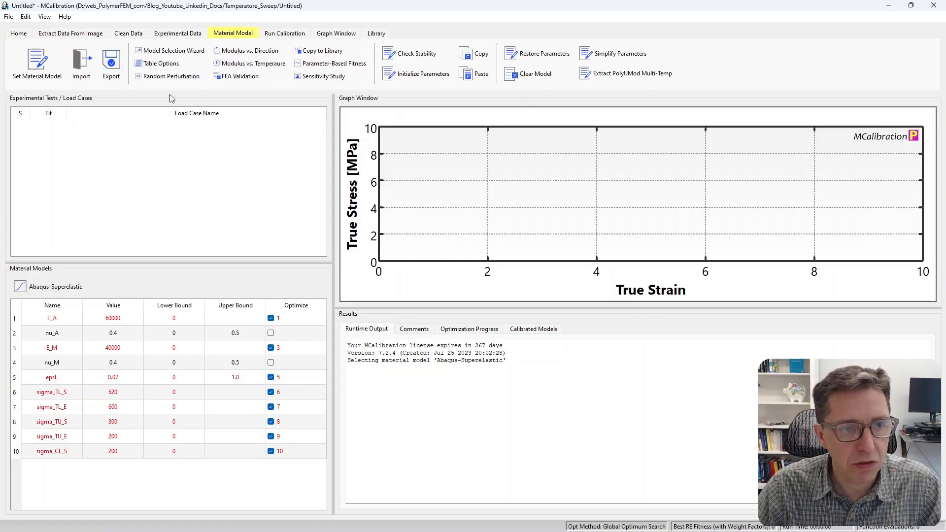
pyautogui.moveTo(169, 100)
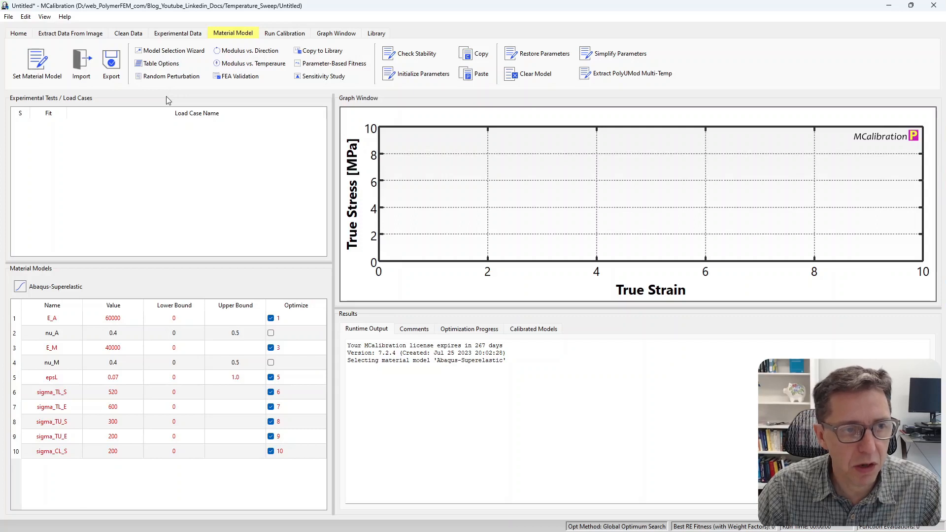
pyautogui.moveTo(129, 98)
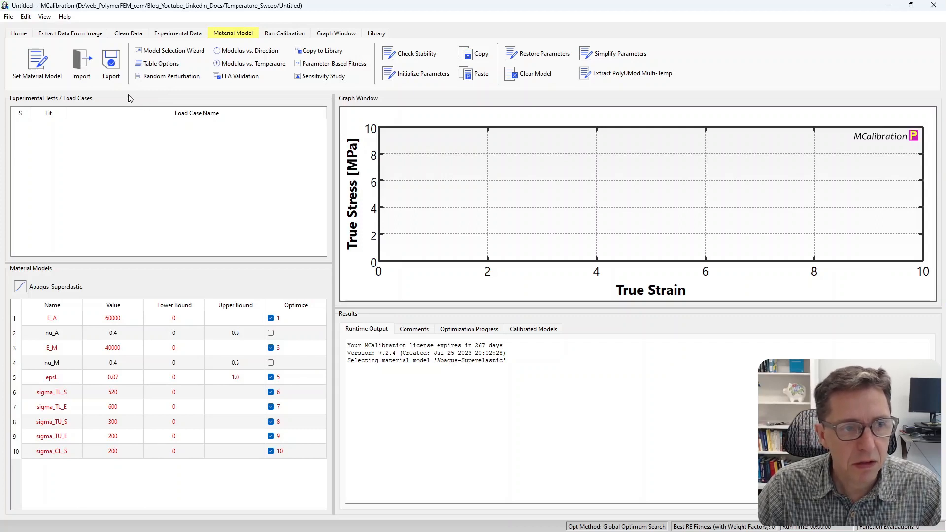
pyautogui.click(177, 32)
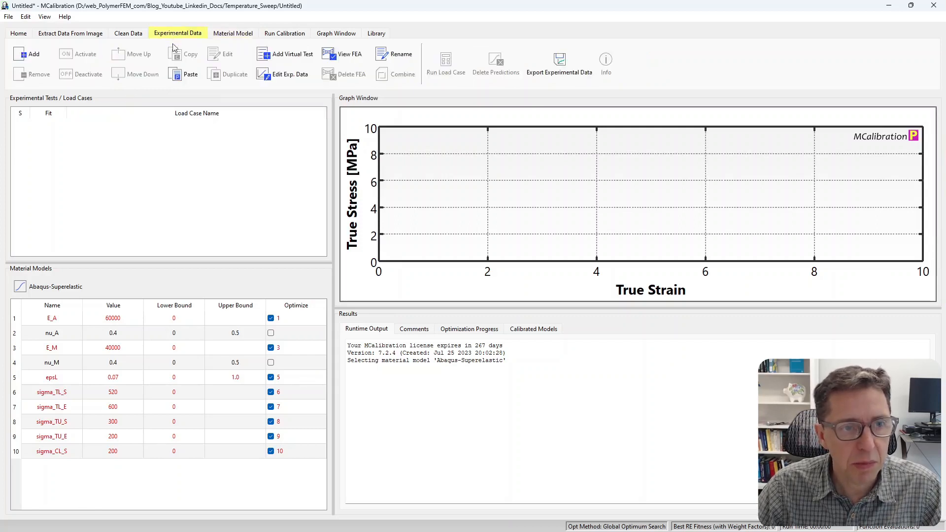
# - Create a segmented virtual load case with a first loading segment using 500 minimum increments
pyautogui.click(27, 54)
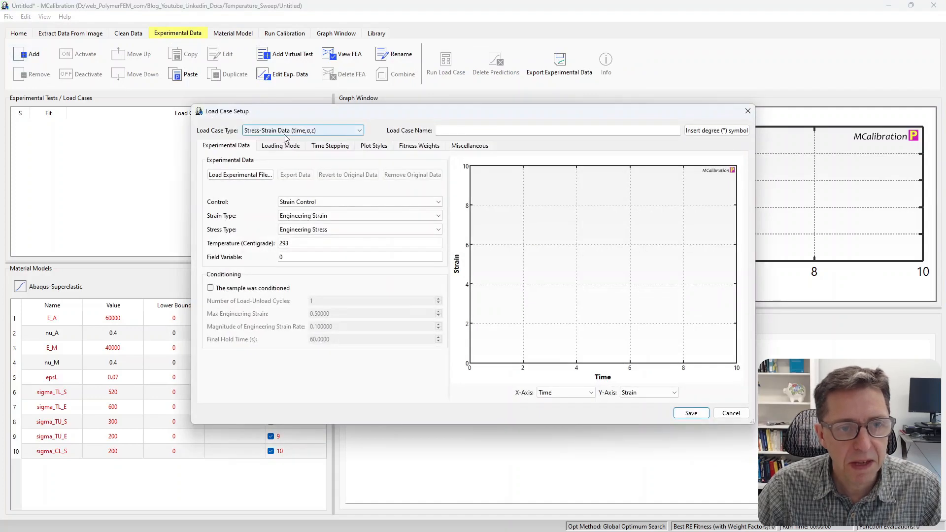
pyautogui.click(302, 131)
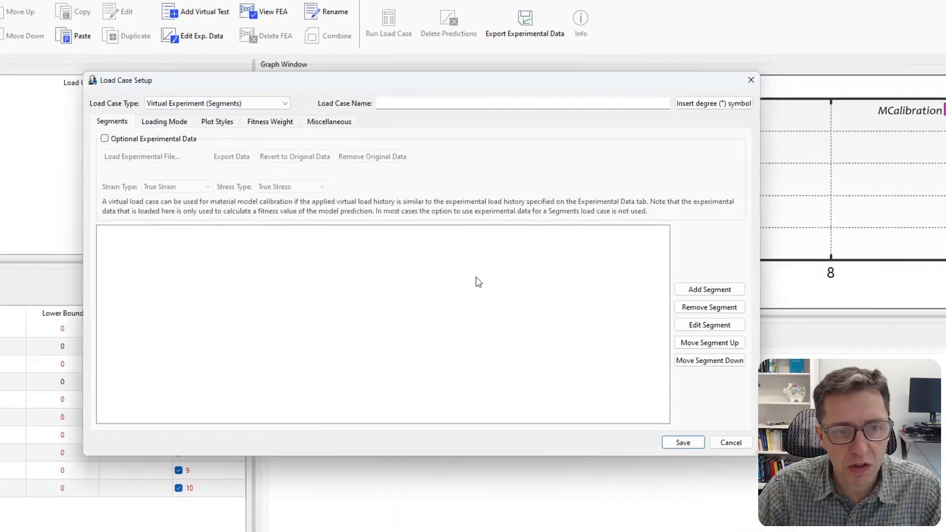
pyautogui.click(710, 289)
pyautogui.write('0.08')
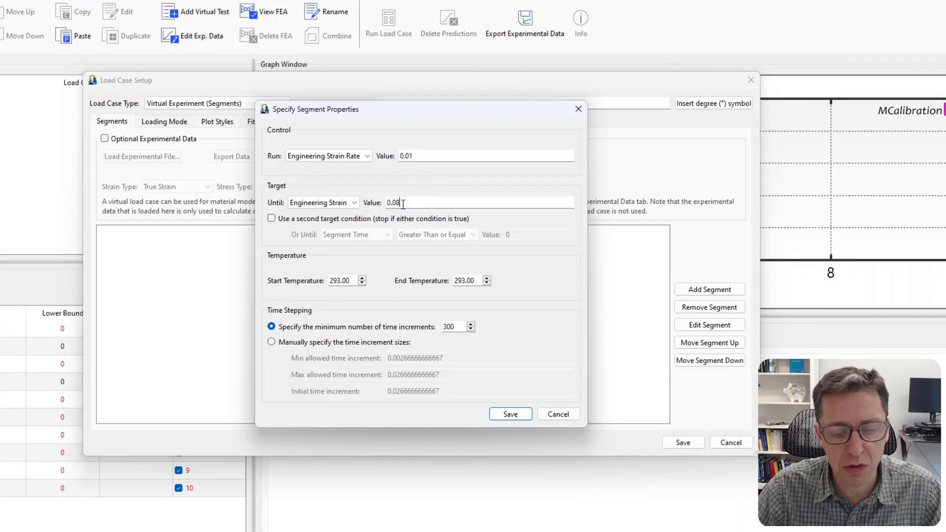
pyautogui.tripleClick(451, 326)
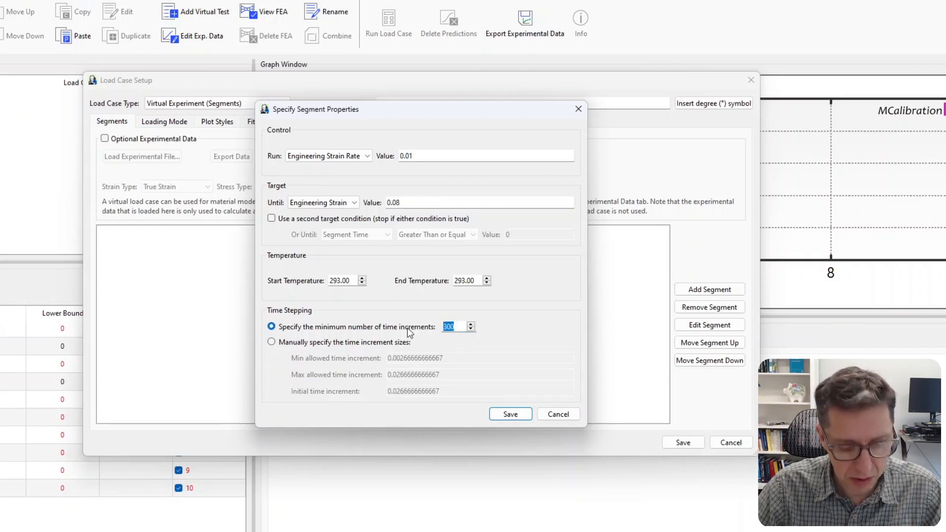
pyautogui.write('5')
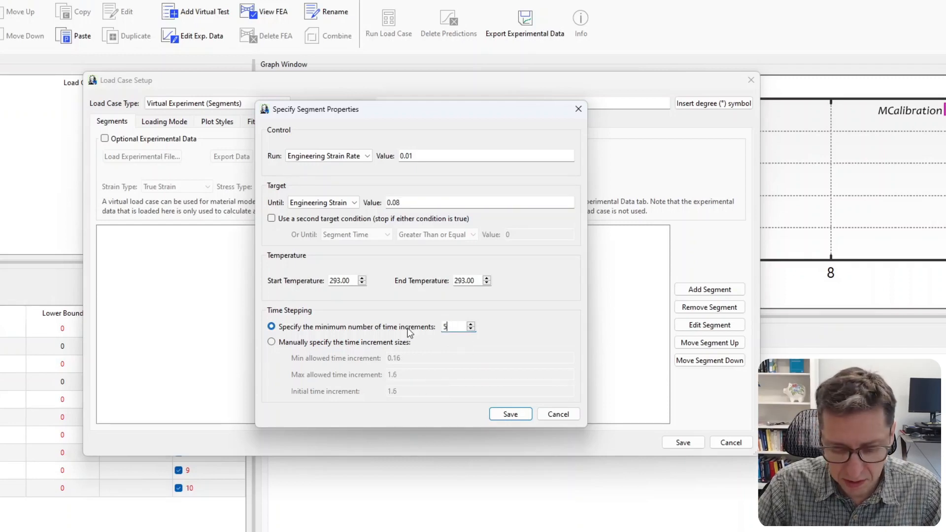
pyautogui.write('500')
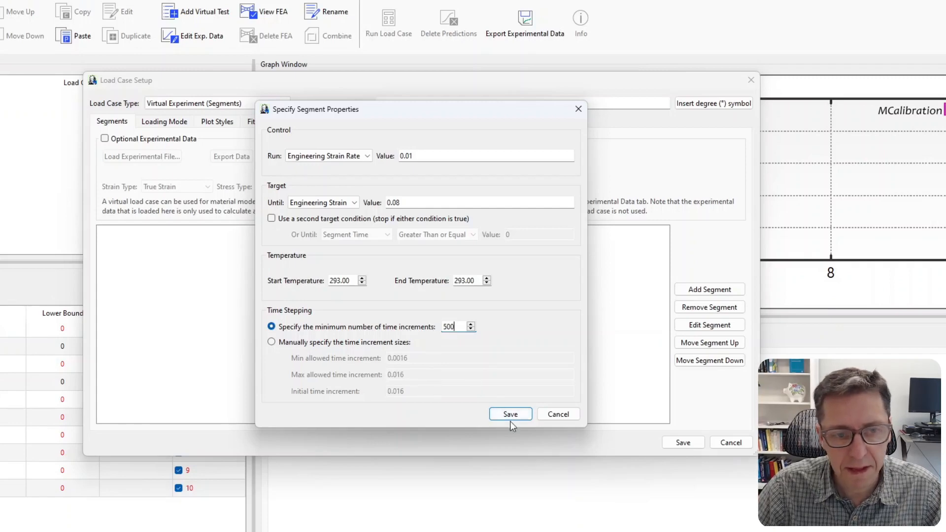
pyautogui.click(509, 414)
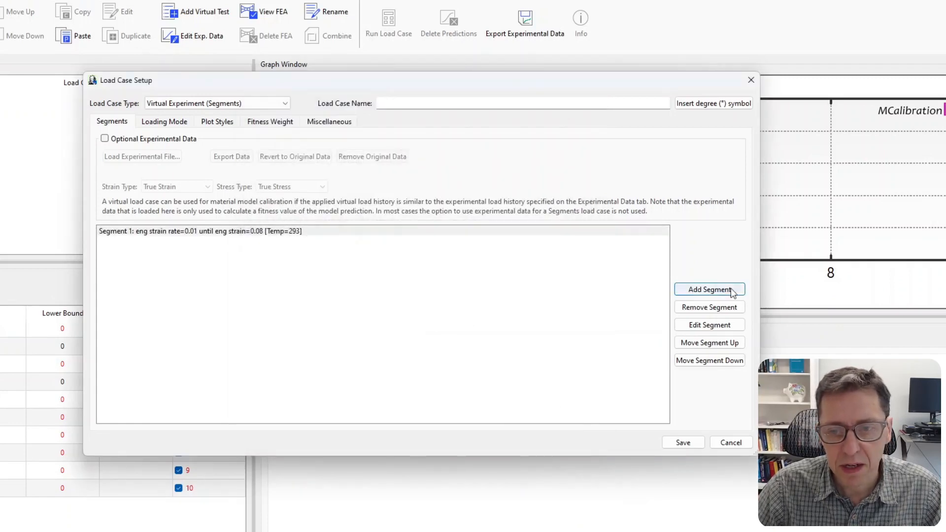
# - Add a reversing segment at strain rate -0.01 until strain -0.08, with 500 increments
pyautogui.click(710, 290)
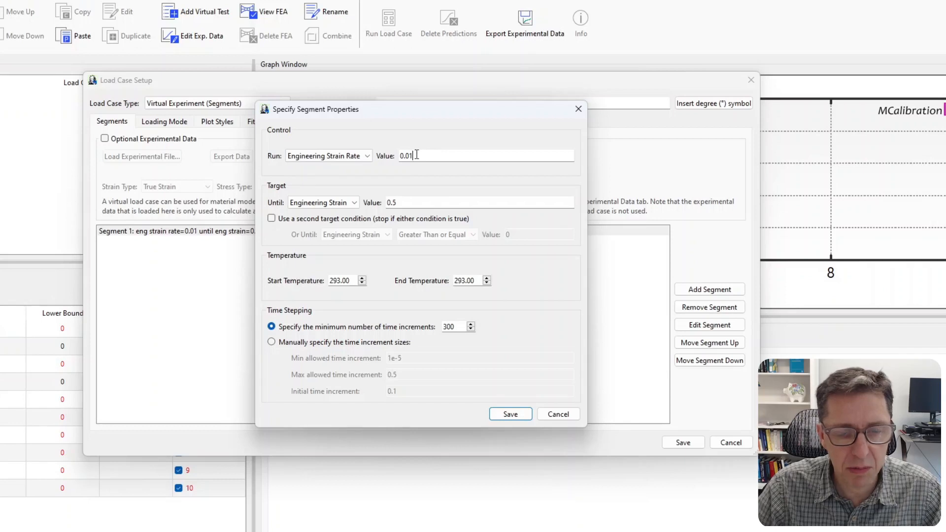
pyautogui.write('-')
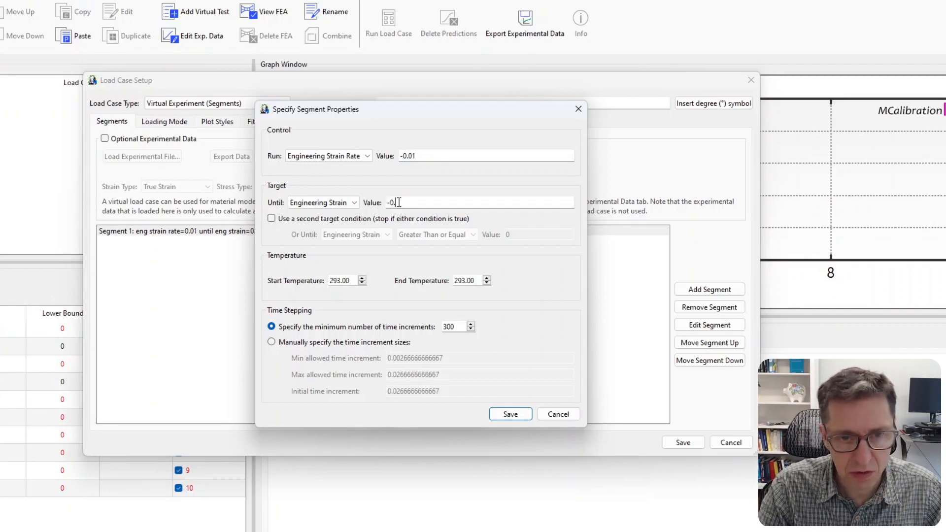
pyautogui.write('8')
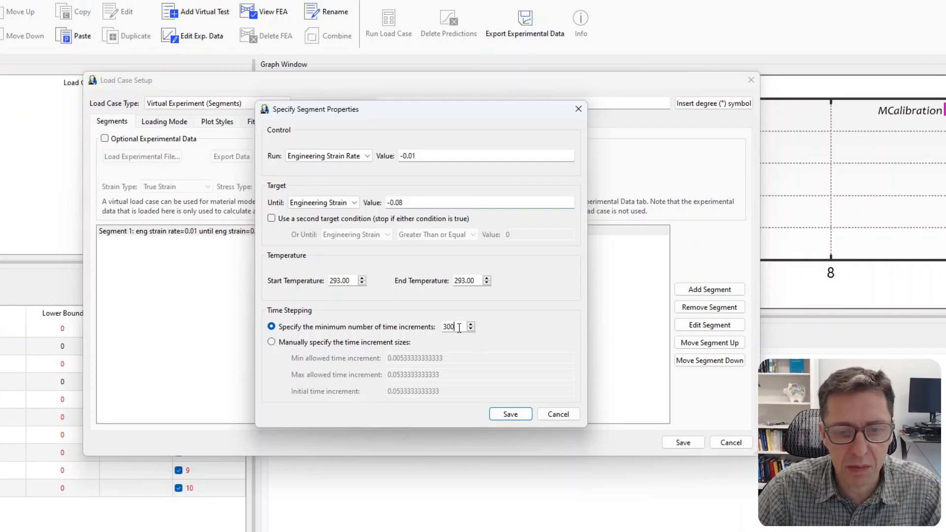
pyautogui.write('500')
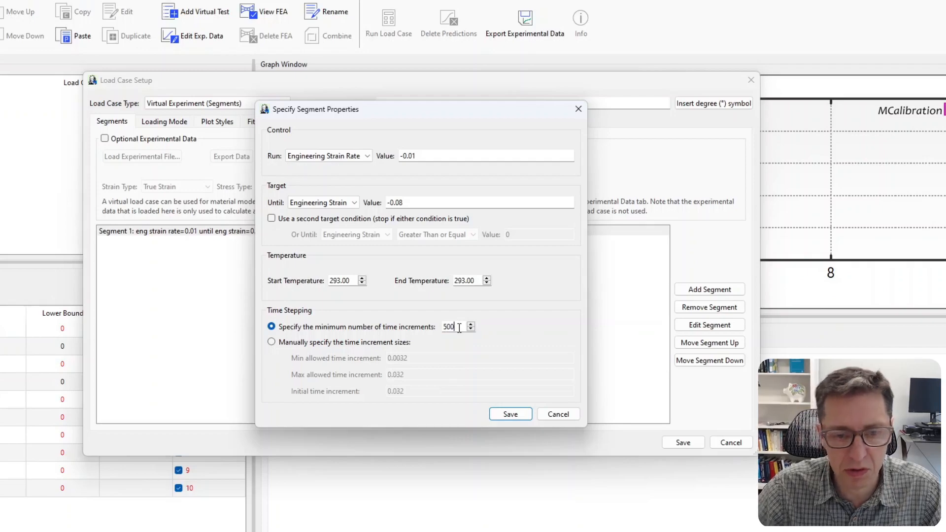
pyautogui.click(509, 414)
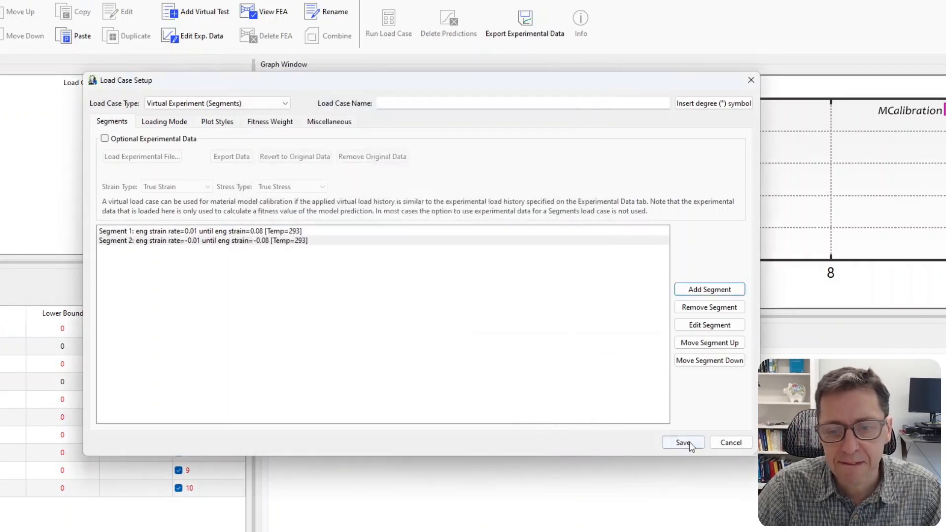
# - Save the two-segment load case and run it, plotting a loop ending at -213 MPa
pyautogui.click(683, 443)
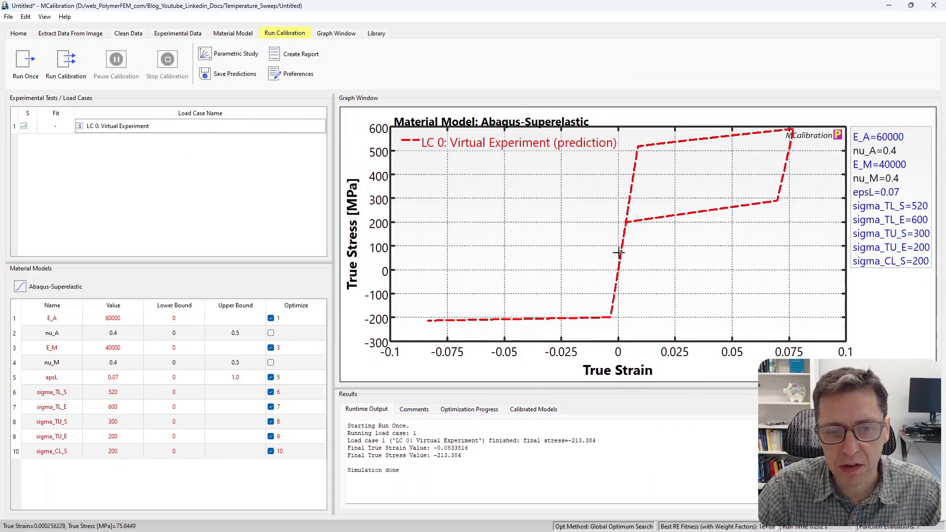
pyautogui.moveTo(643, 148)
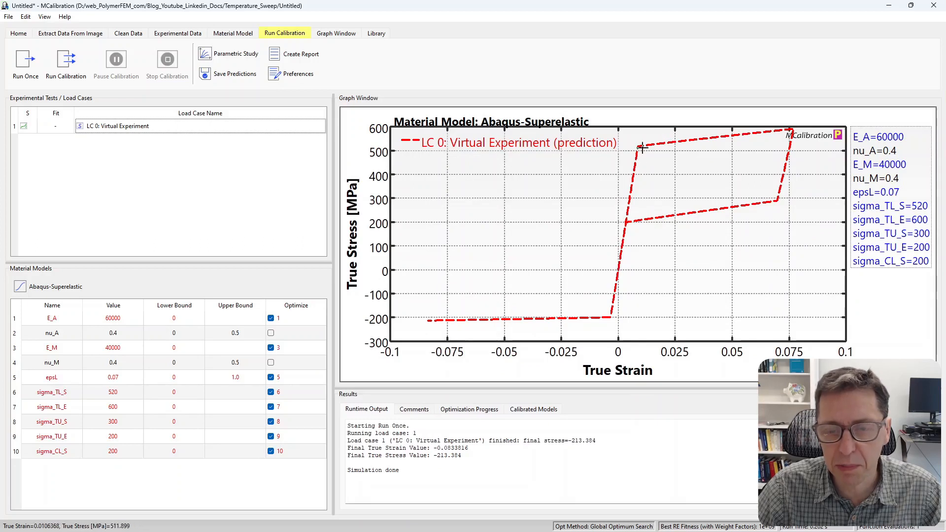
pyautogui.moveTo(773, 212)
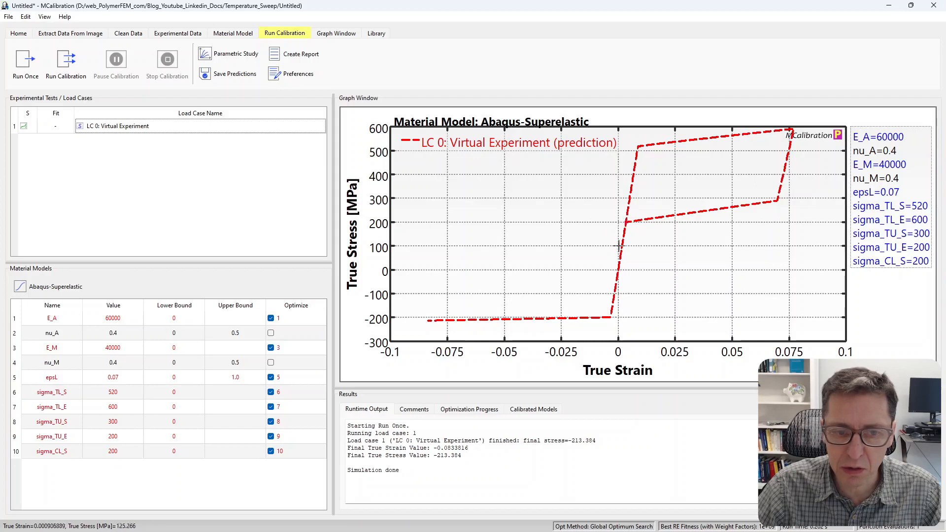
pyautogui.moveTo(616, 268)
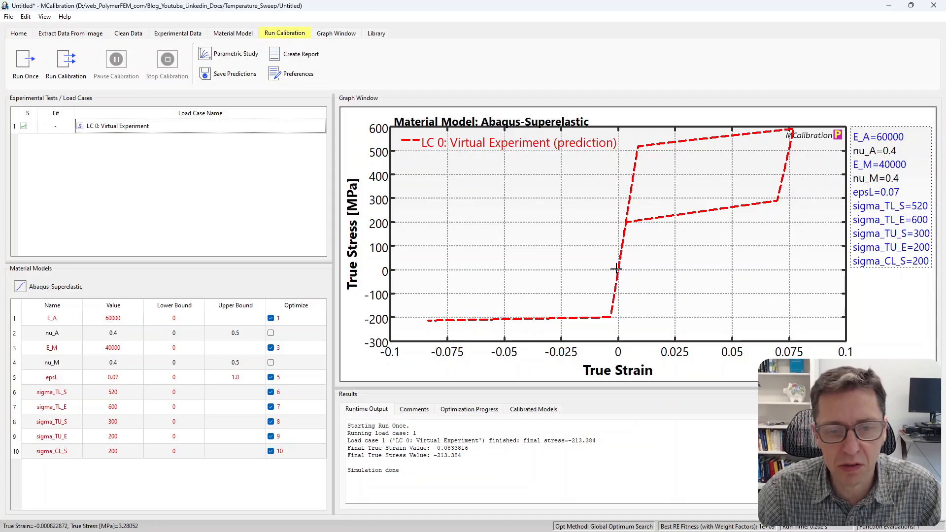
pyautogui.moveTo(403, 323)
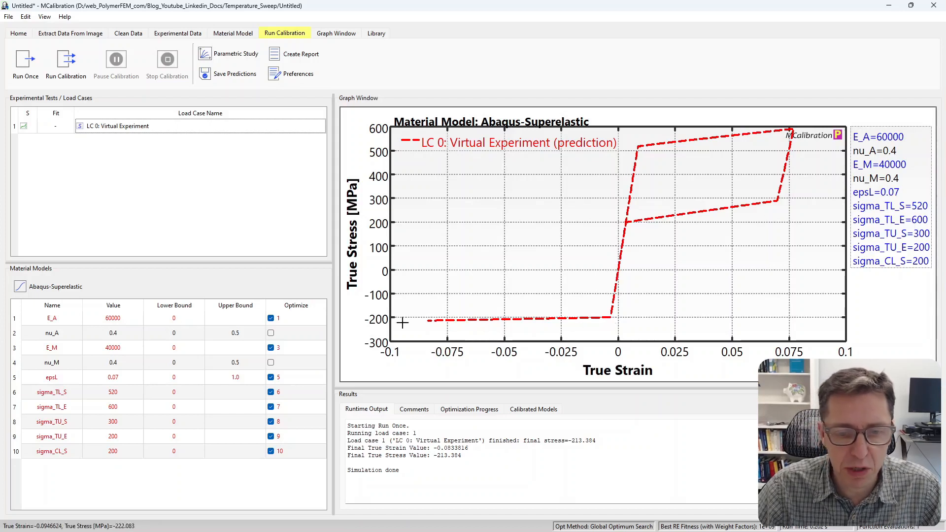
pyautogui.moveTo(837, 99)
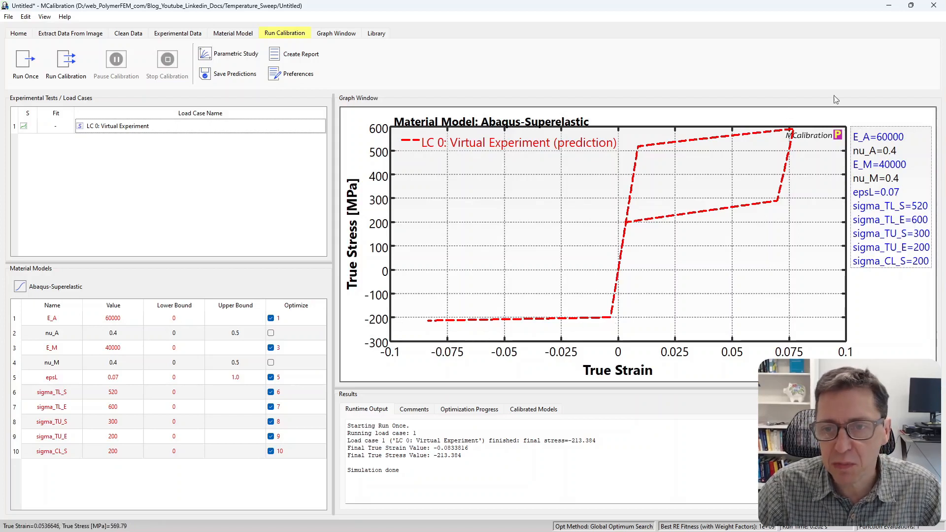
# - Go to the Material Model parameter table and start editing the epsL value of 0.07
pyautogui.click(232, 32)
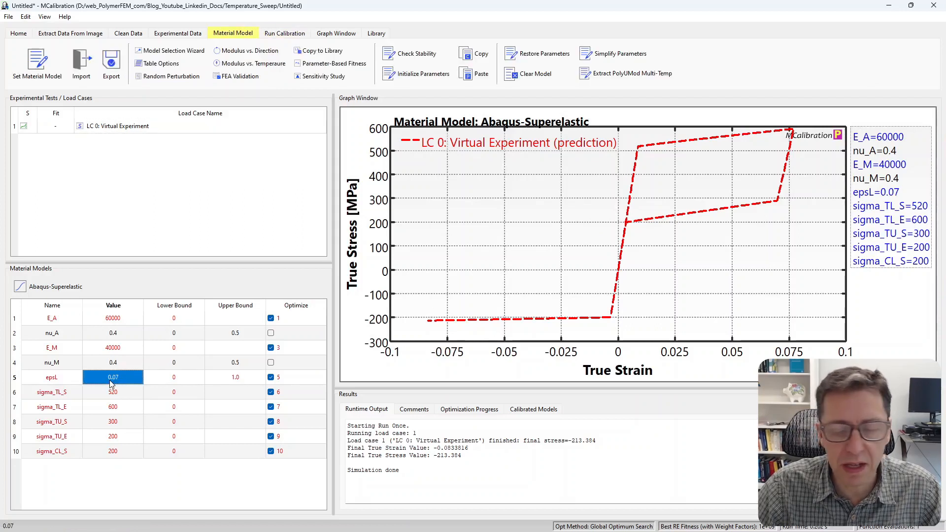
pyautogui.moveTo(634, 155)
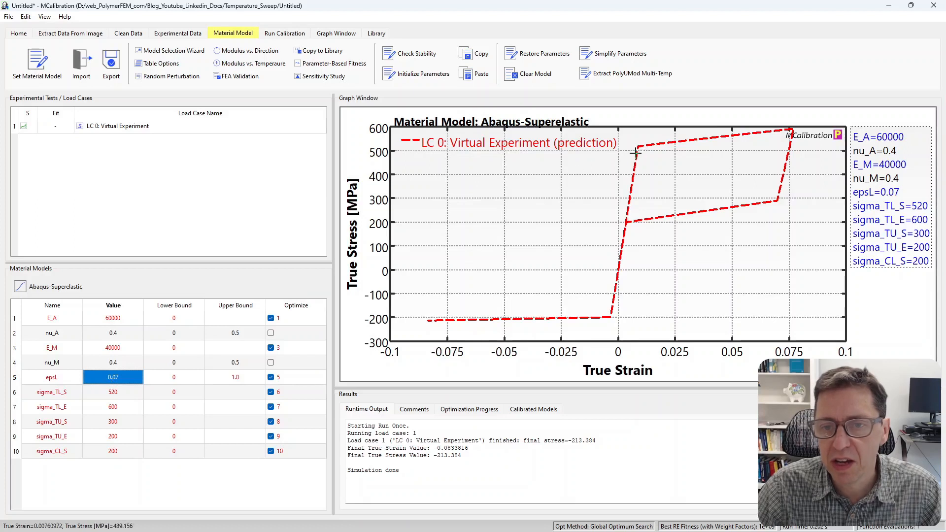
pyautogui.moveTo(680, 192)
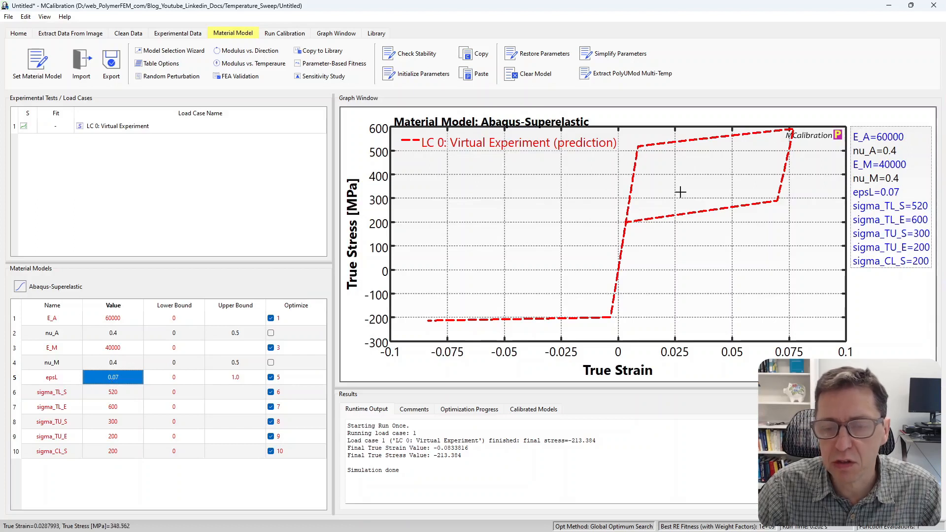
pyautogui.moveTo(625, 255)
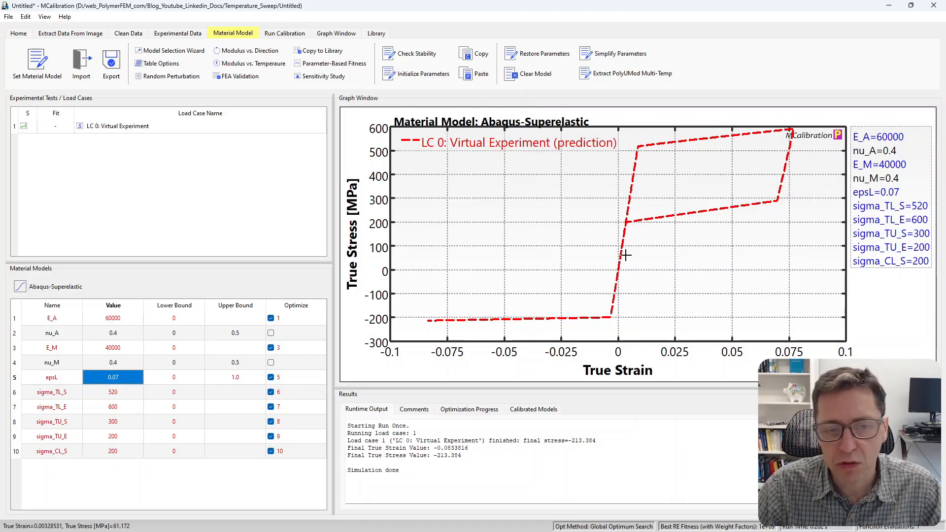
pyautogui.moveTo(631, 141)
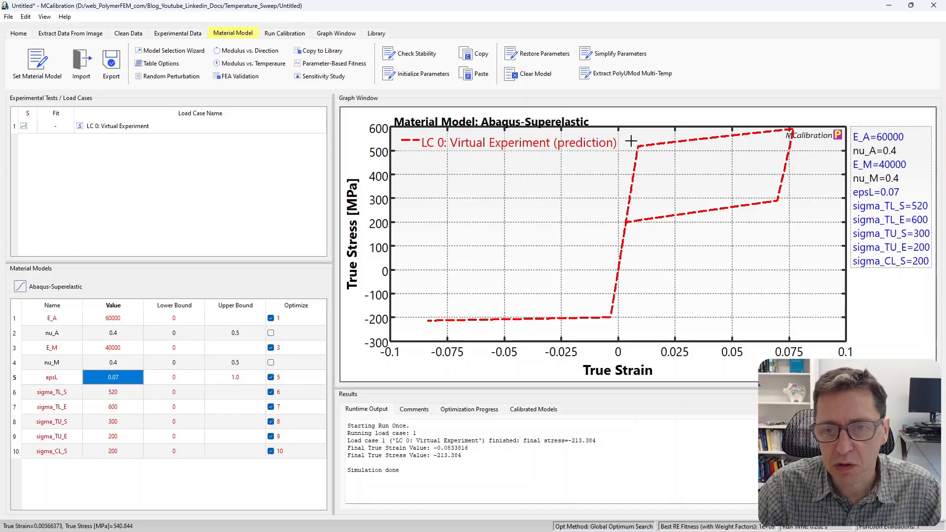
pyautogui.moveTo(636, 145)
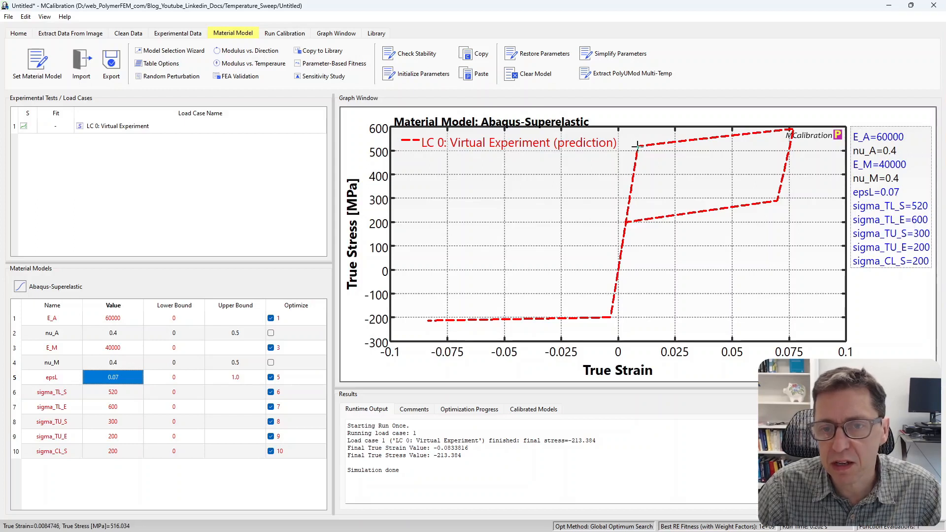
pyautogui.moveTo(795, 129)
pyautogui.write('0.05')
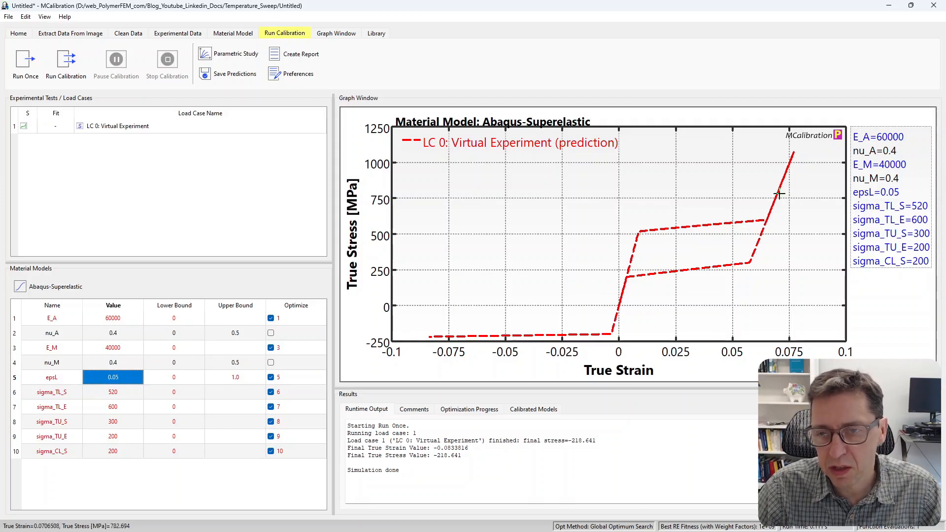
pyautogui.moveTo(727, 228)
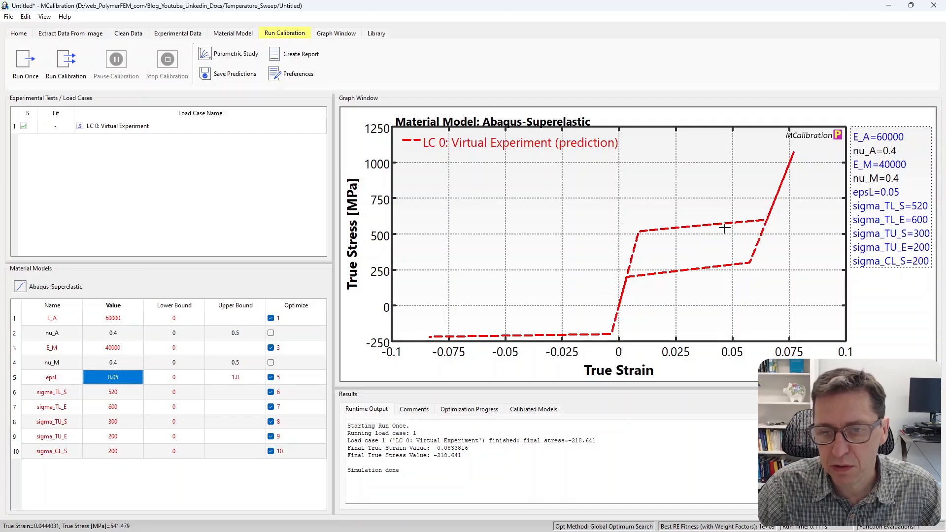
pyautogui.moveTo(795, 150)
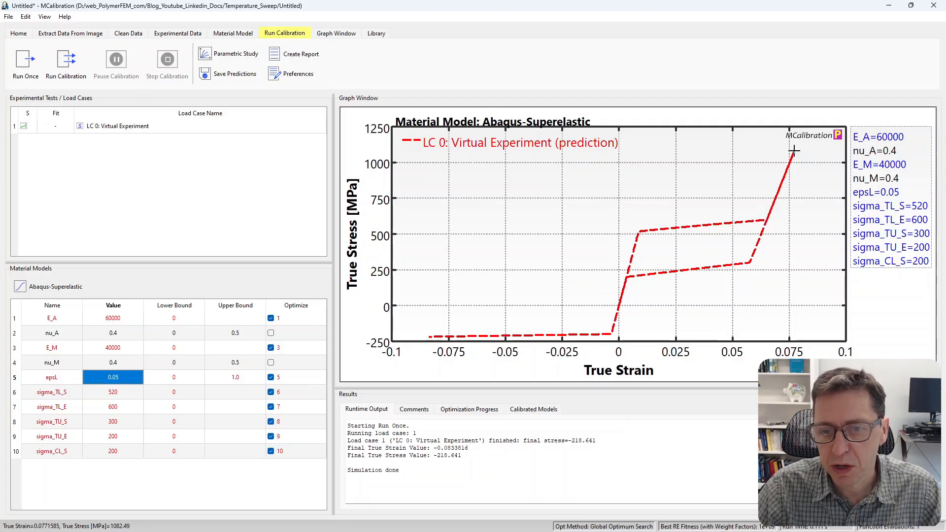
pyautogui.moveTo(610, 319)
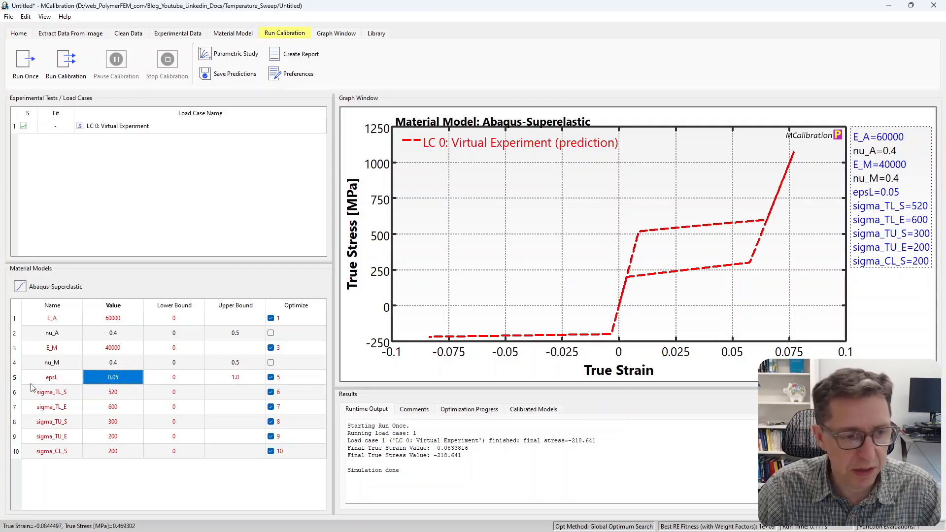
# - Rerun with epsL 0.05 for a narrower loop ending at -218 MPa, then select sigma_CL_S
pyautogui.click(232, 33)
pyautogui.write('30000')
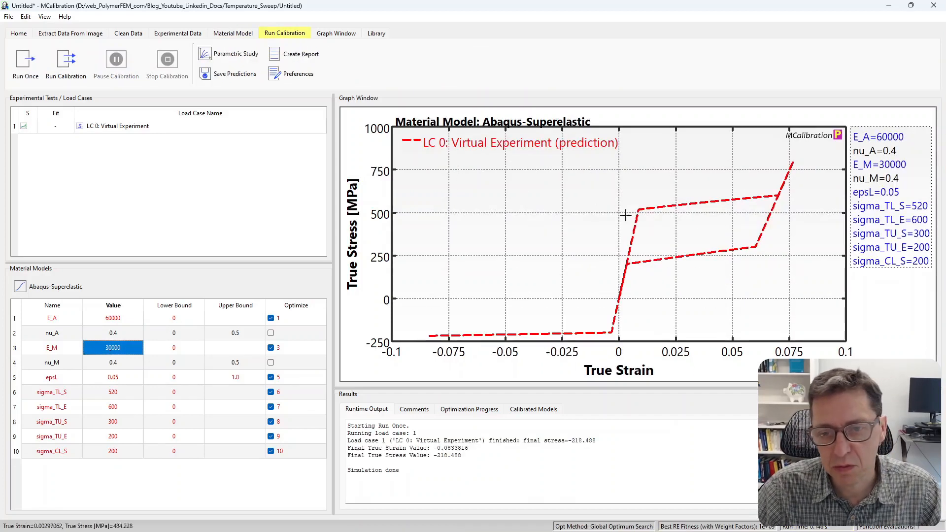
pyautogui.moveTo(767, 236)
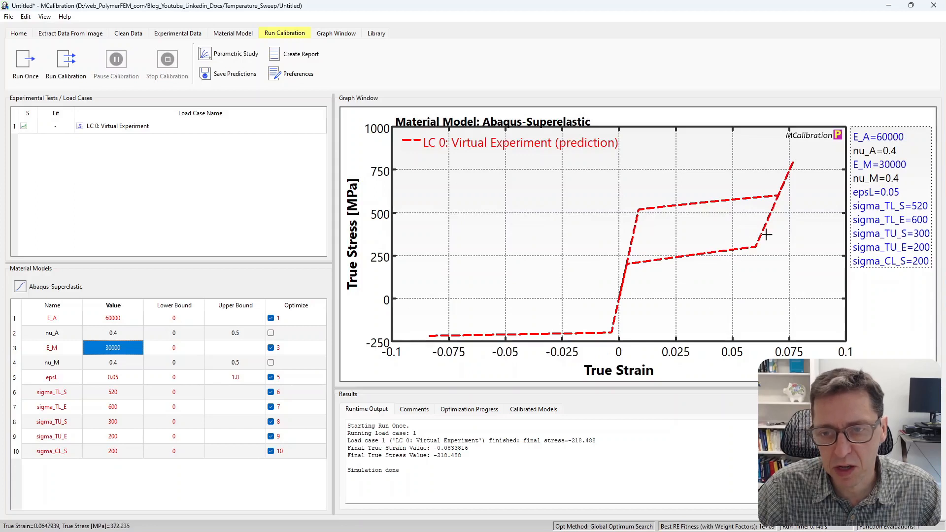
pyautogui.moveTo(632, 228)
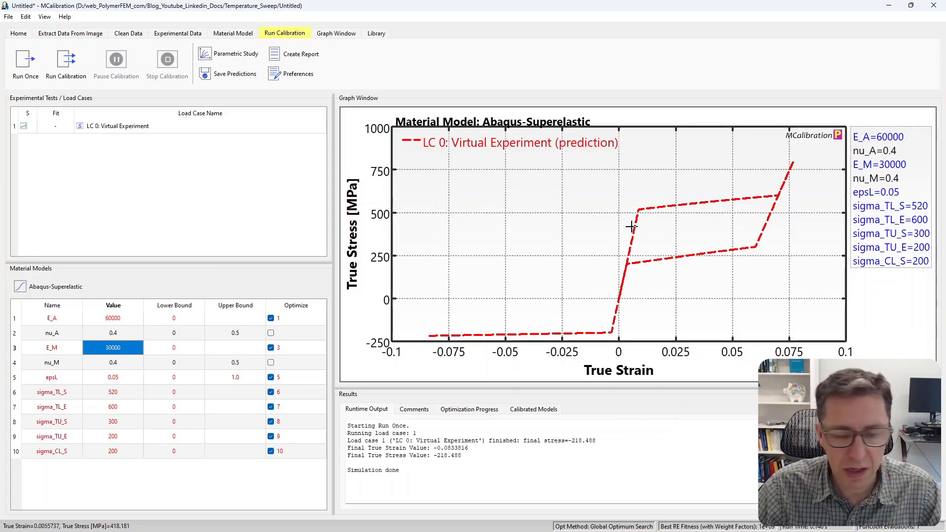
pyautogui.moveTo(623, 264)
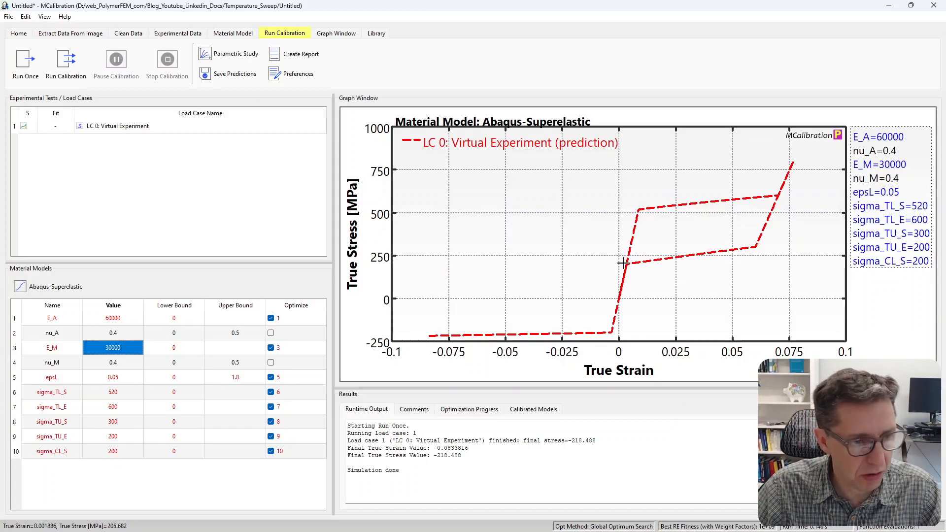
pyautogui.moveTo(591, 291)
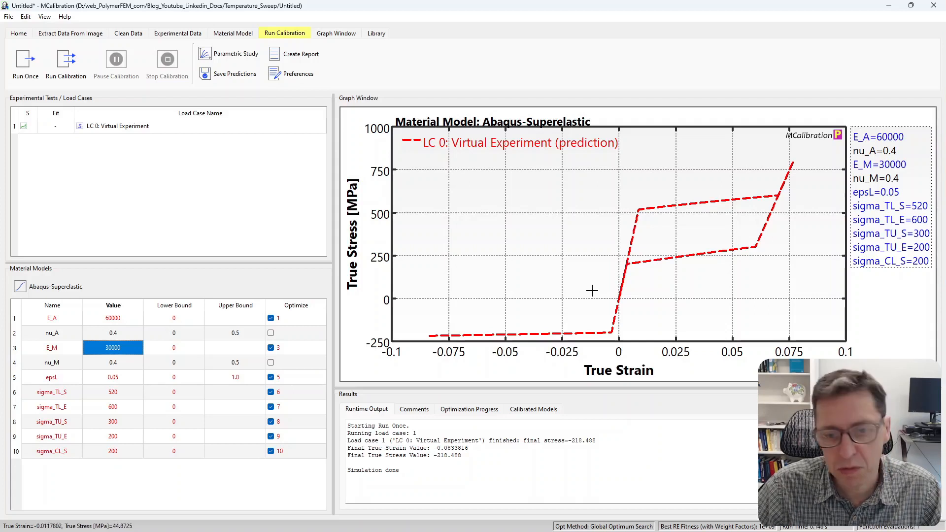
pyautogui.moveTo(144, 462)
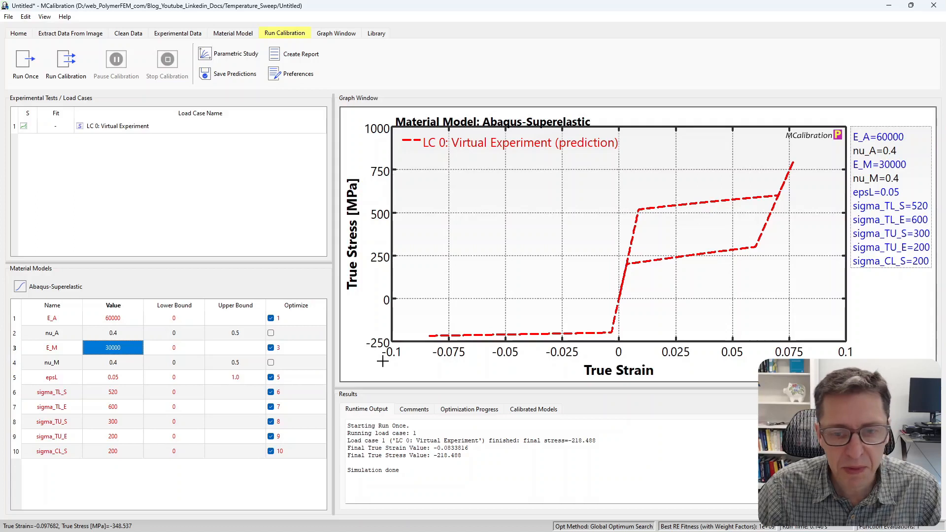
pyautogui.moveTo(650, 235)
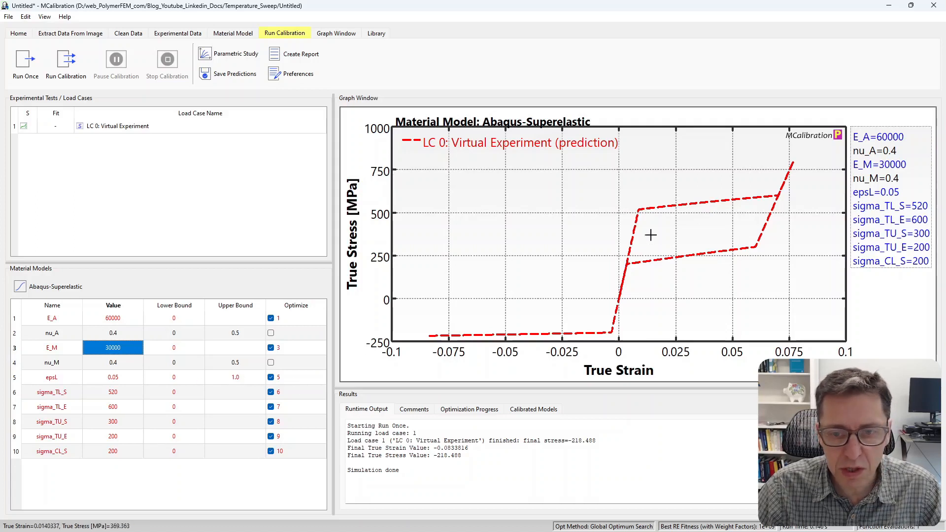
pyautogui.click(232, 32)
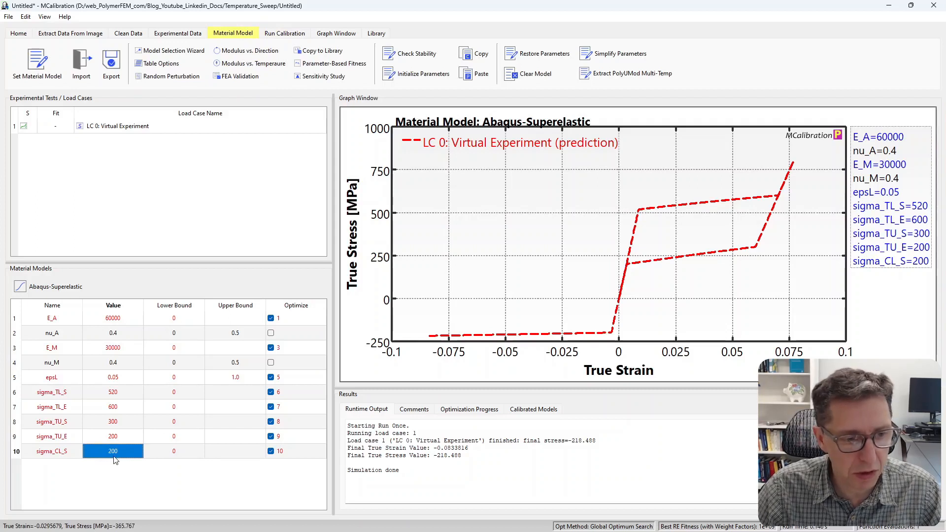
# - Set sigma_CL_S to 500 and rerun, giving a -500 MPa plateau and -936 MPa final stress
pyautogui.write('500')
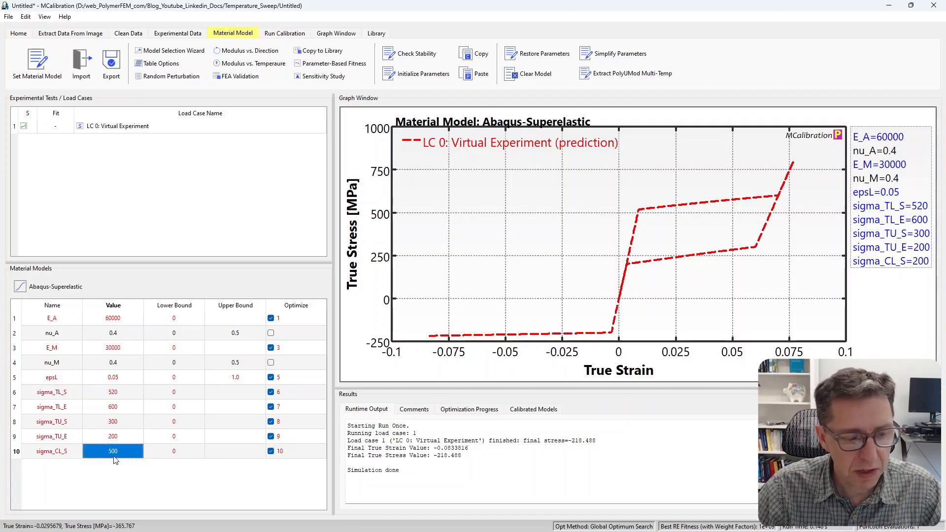
pyautogui.click(284, 33)
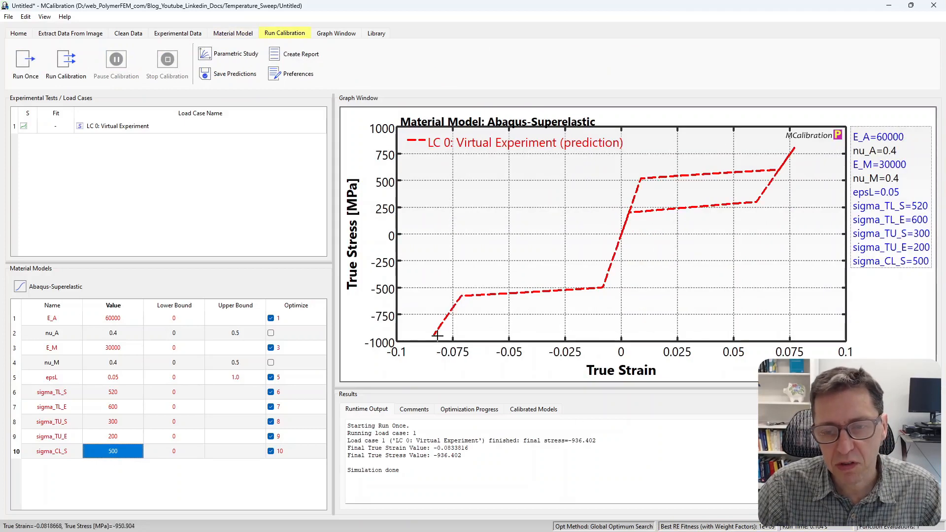
pyautogui.moveTo(642, 188)
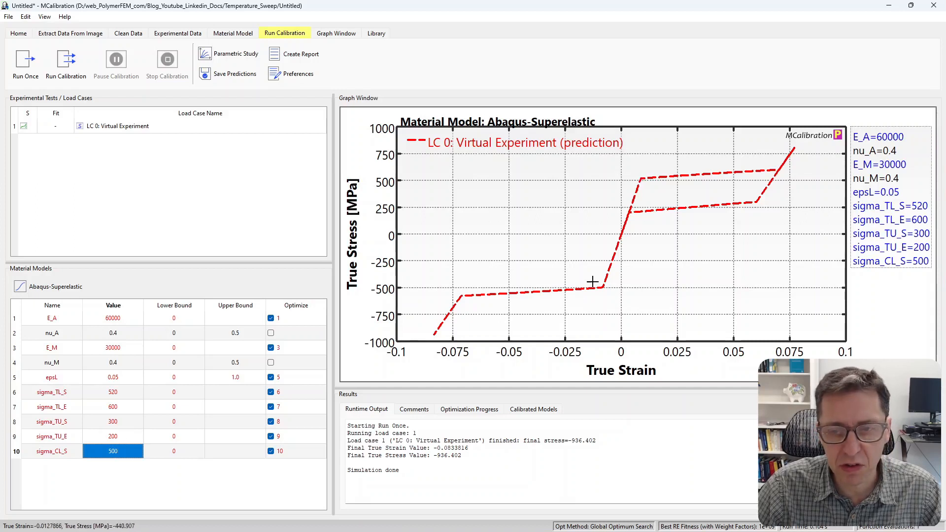
pyautogui.moveTo(688, 230)
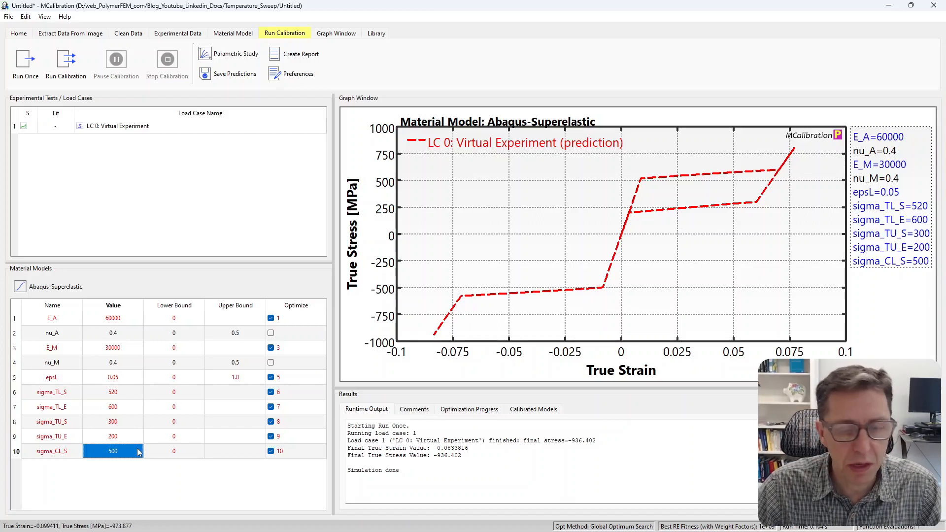
pyautogui.moveTo(136, 274)
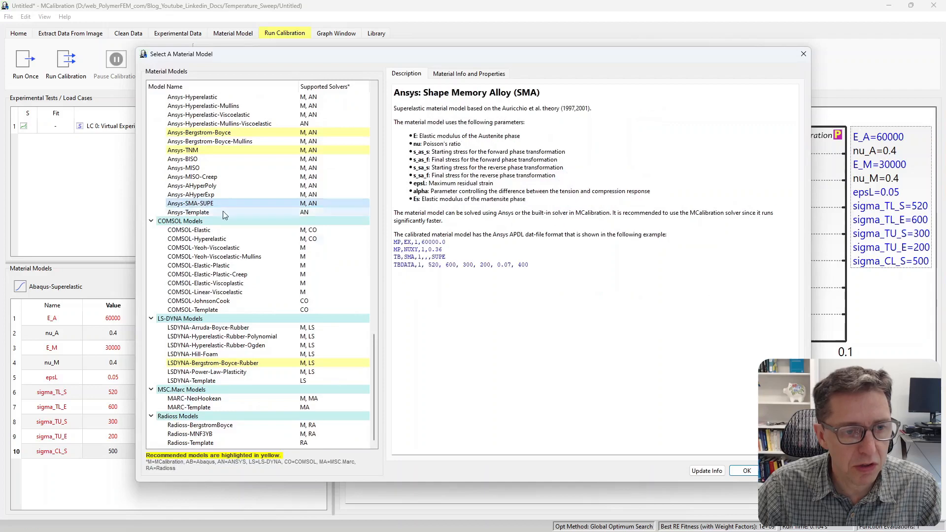
pyautogui.moveTo(419, 305)
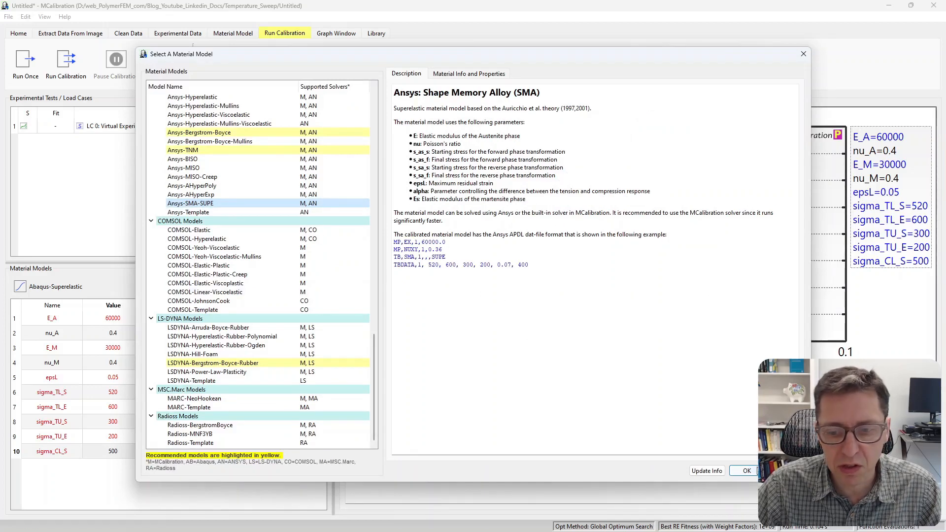
# - Confirm Ansys-SMA-SUPE as the model, loading its nine parameters including alpha and ES
pyautogui.click(747, 471)
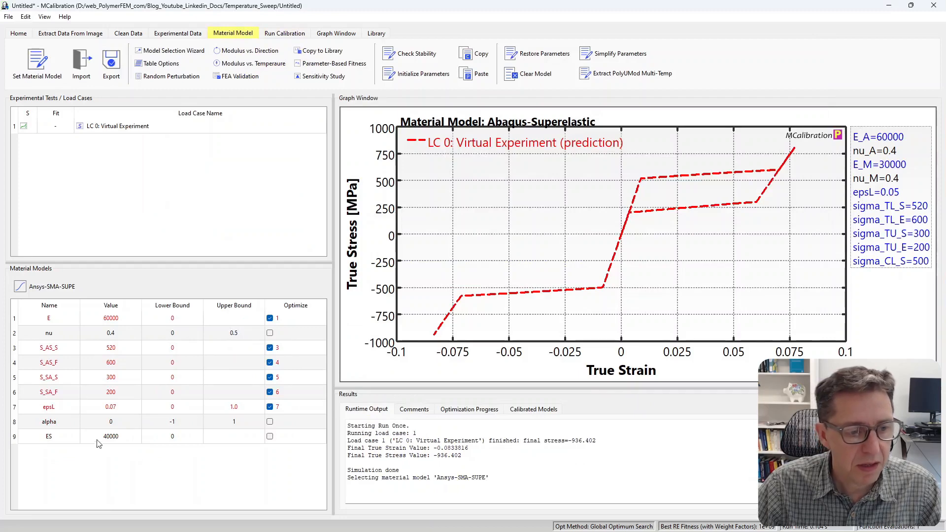
# - Select the Ansys-SMA-SUPE epsL value cell to change it to 0.05
pyautogui.click(284, 33)
pyautogui.write('0.05')
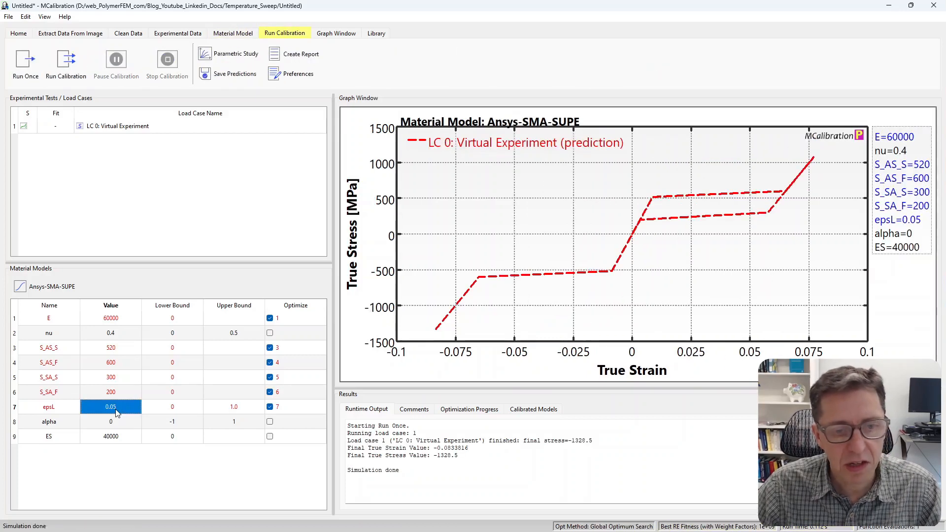
pyautogui.moveTo(763, 191)
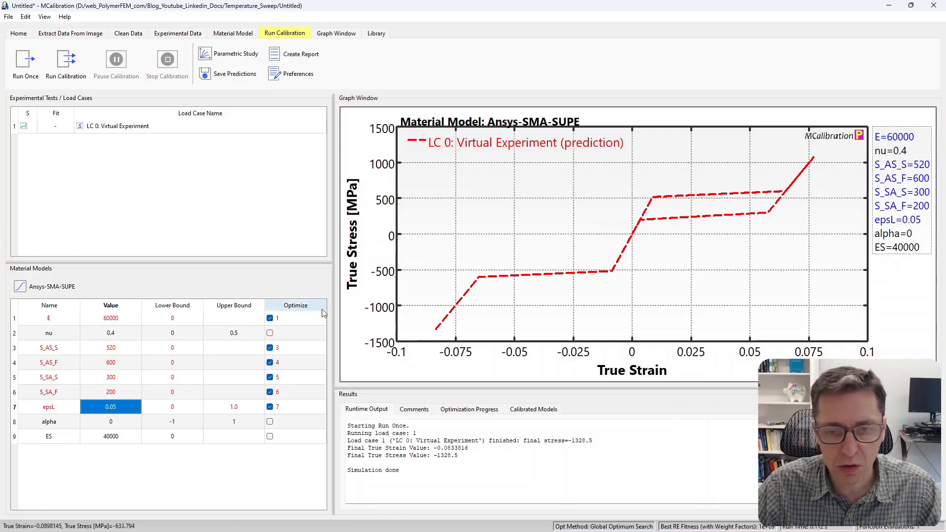
pyautogui.moveTo(452, 333)
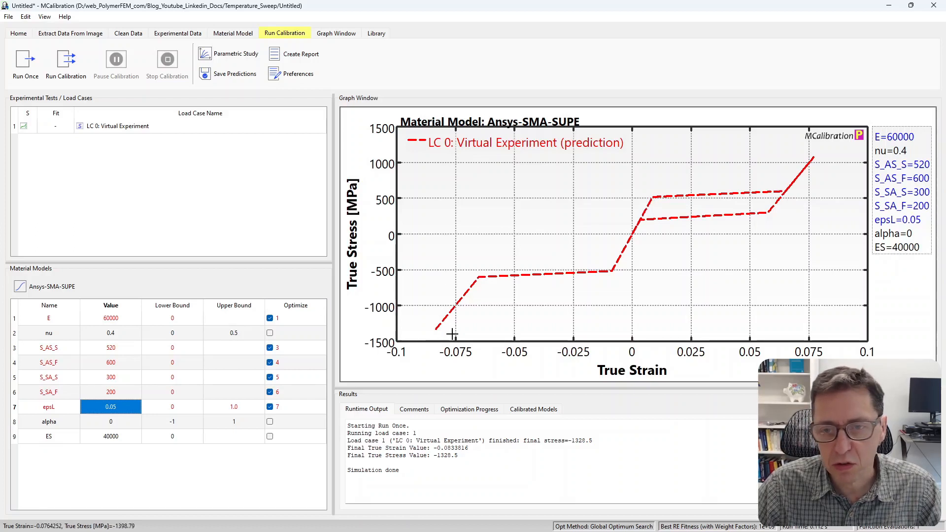
pyautogui.moveTo(798, 183)
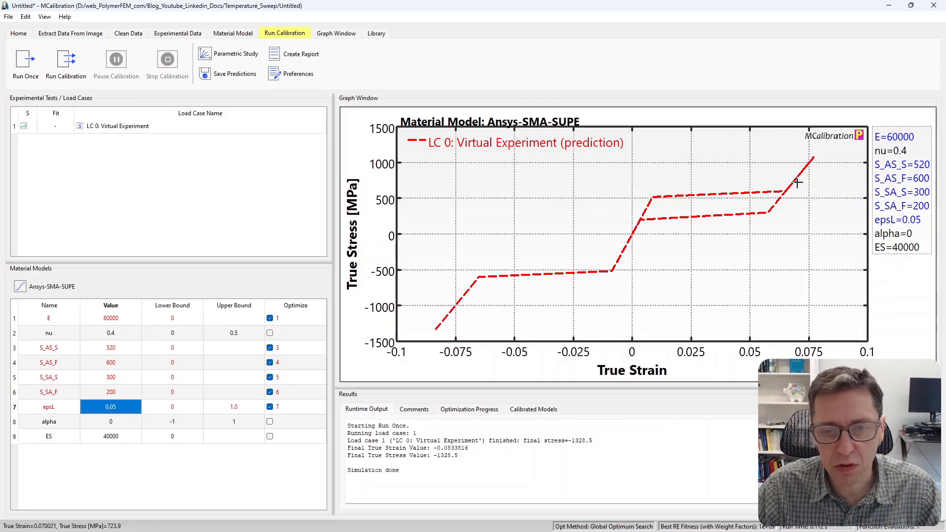
pyautogui.click(233, 33)
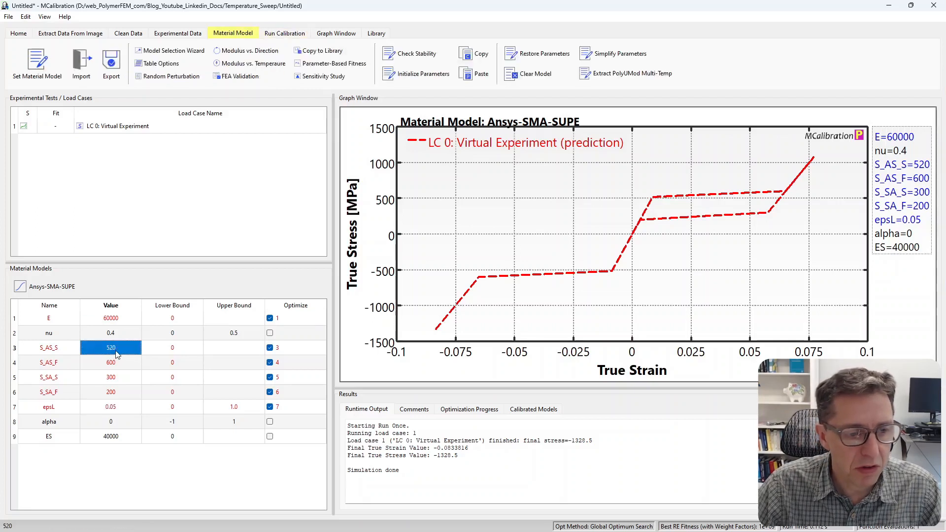
pyautogui.moveTo(653, 196)
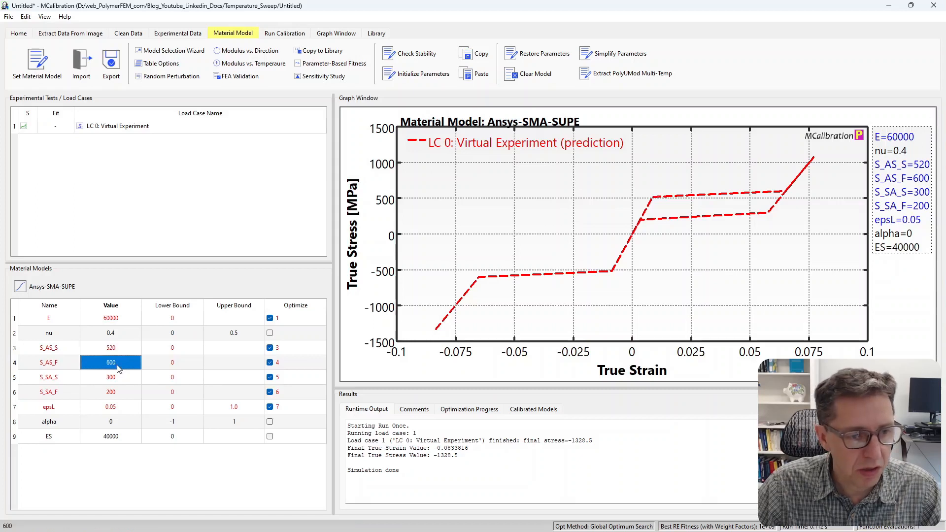
pyautogui.moveTo(784, 188)
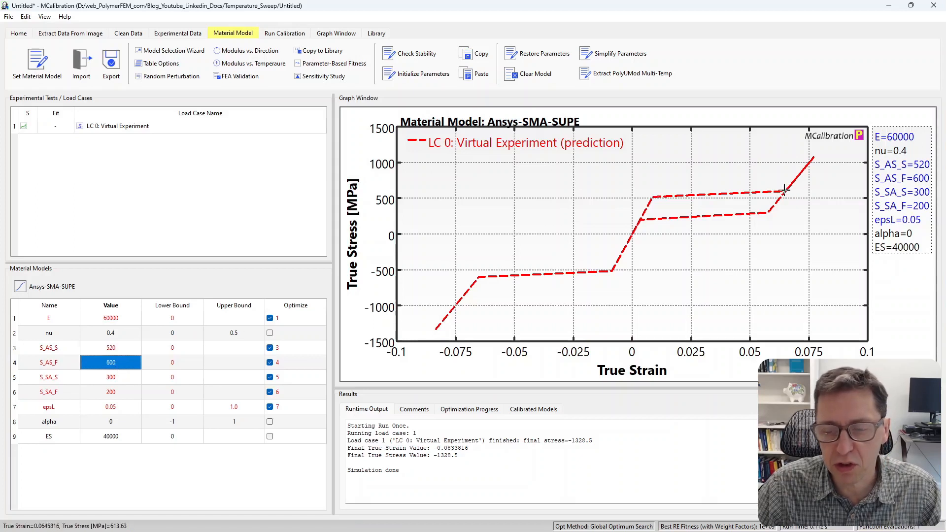
pyautogui.click(110, 376)
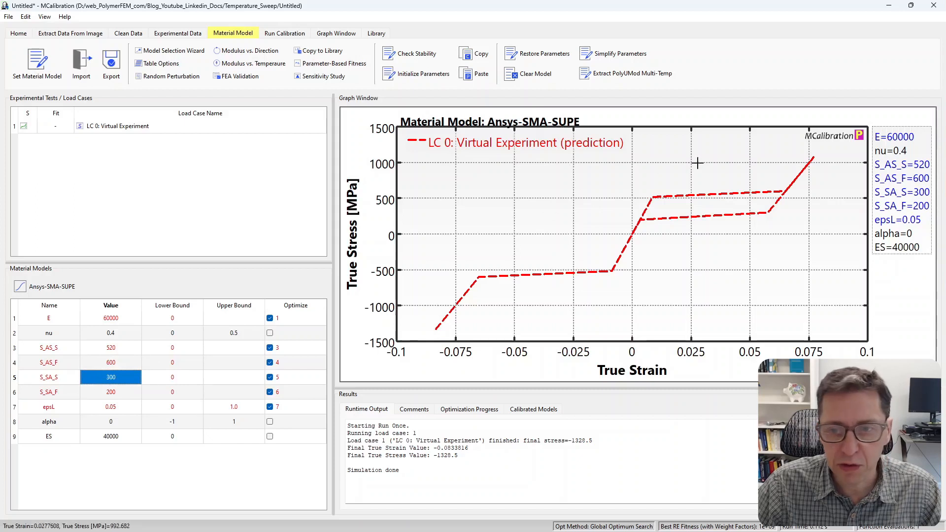
pyautogui.moveTo(634, 236)
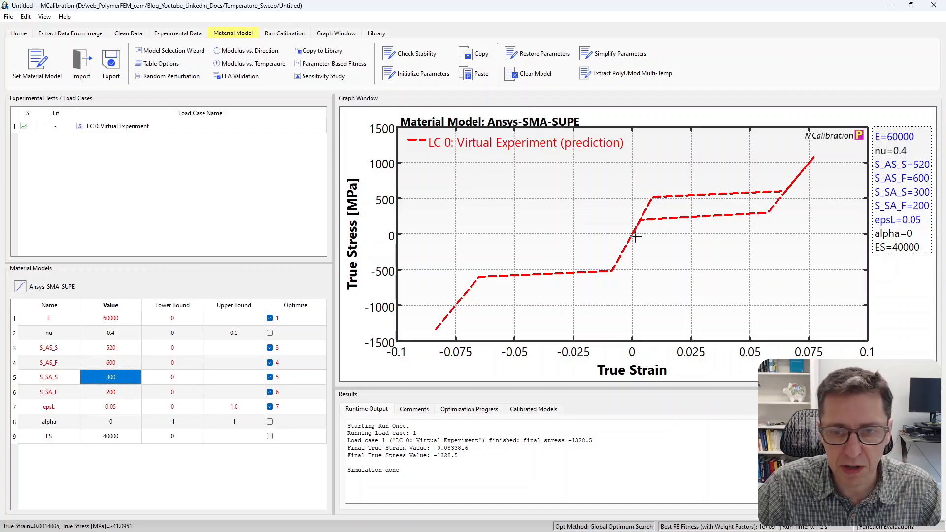
pyautogui.moveTo(638, 219)
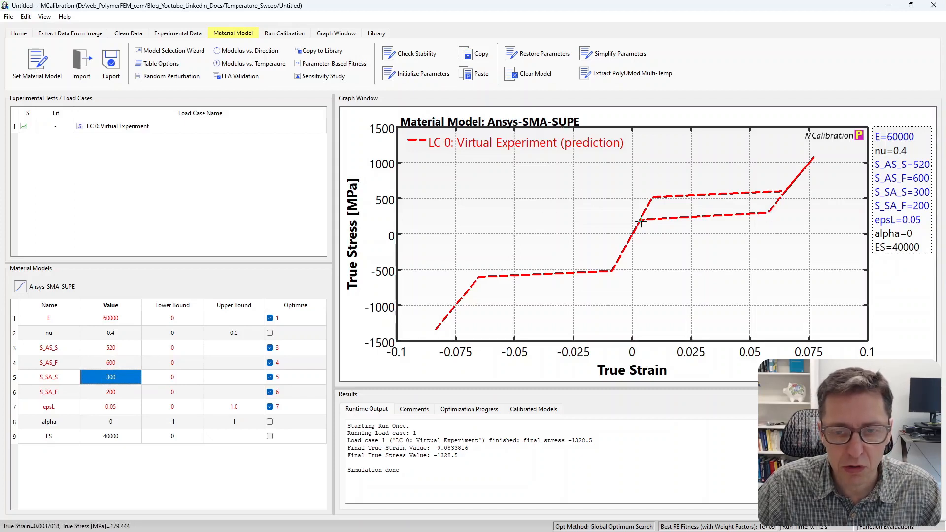
pyautogui.click(110, 392)
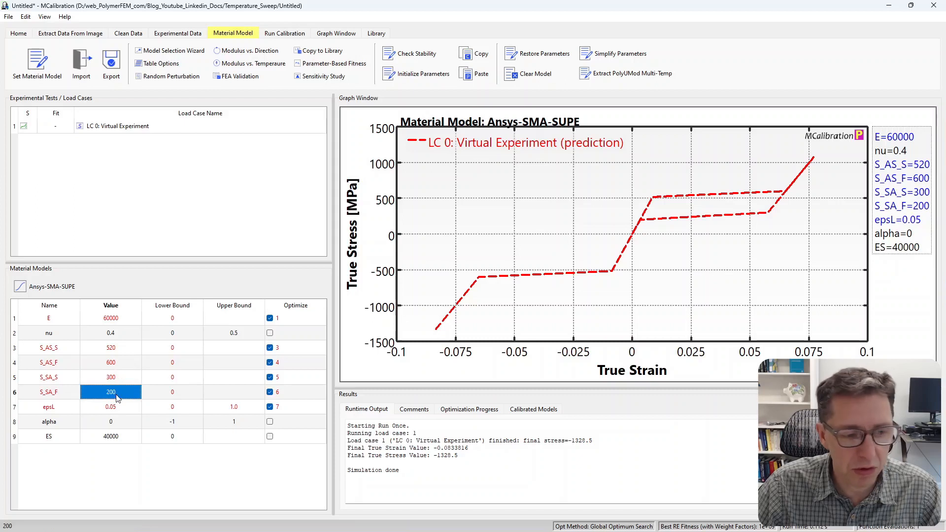
pyautogui.click(111, 437)
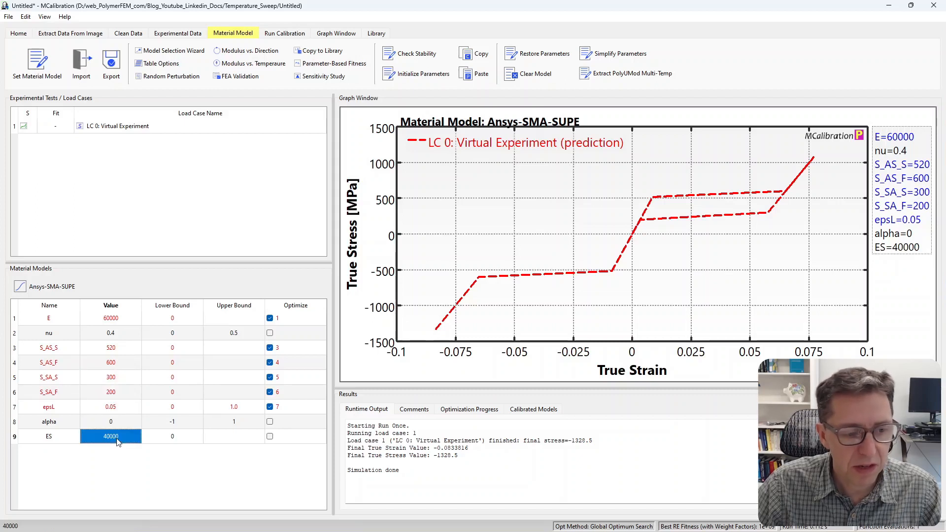
pyautogui.moveTo(641, 182)
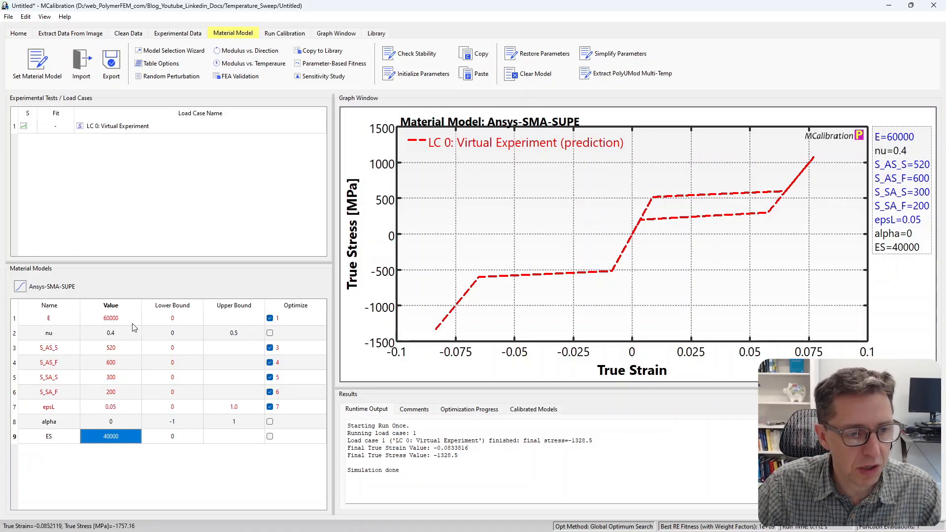
pyautogui.moveTo(110, 459)
pyautogui.write('70000')
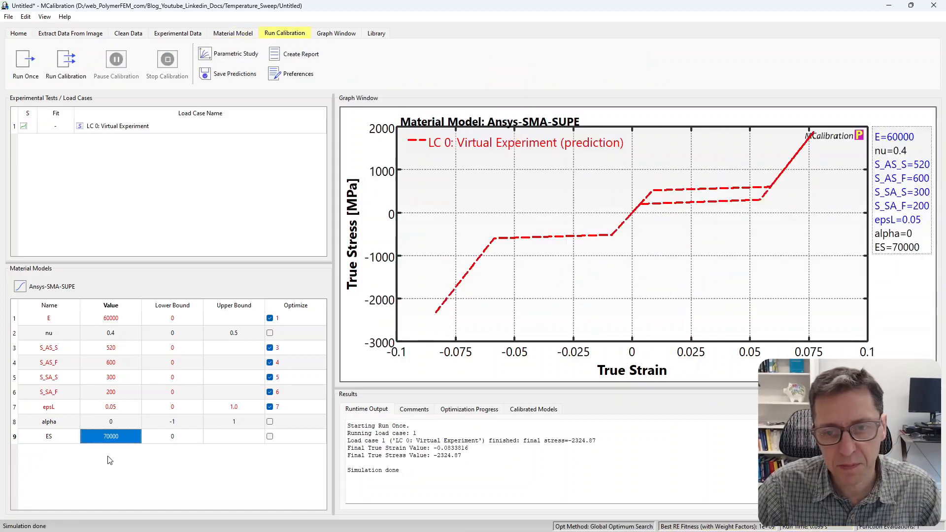
pyautogui.moveTo(619, 237)
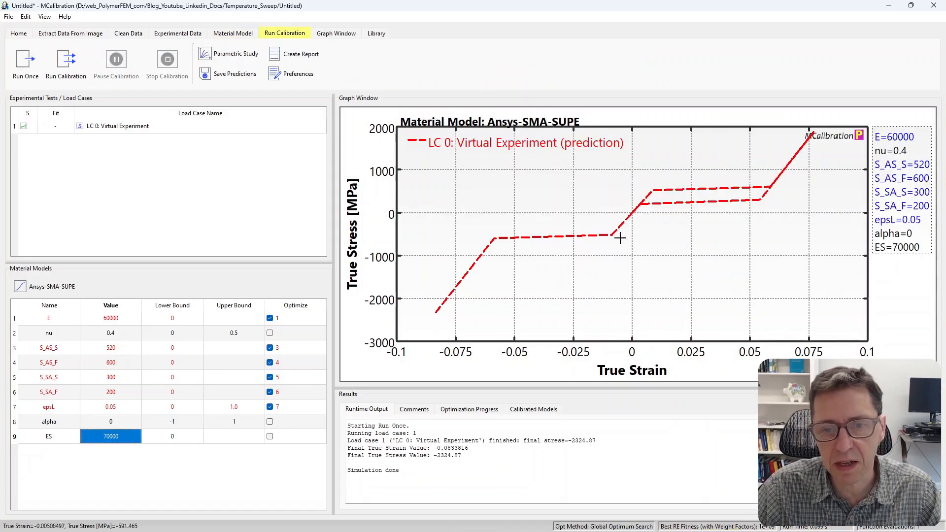
pyautogui.moveTo(426, 353)
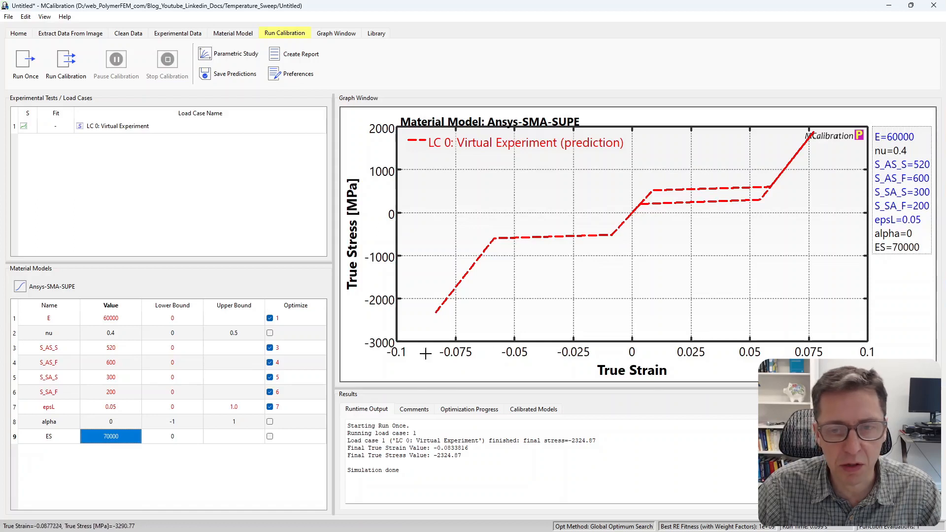
pyautogui.moveTo(653, 182)
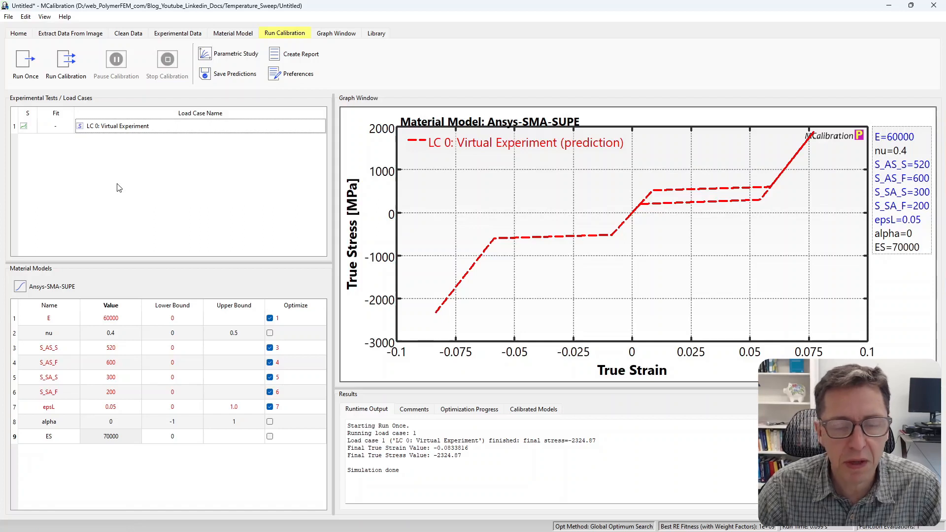
pyautogui.moveTo(278, 184)
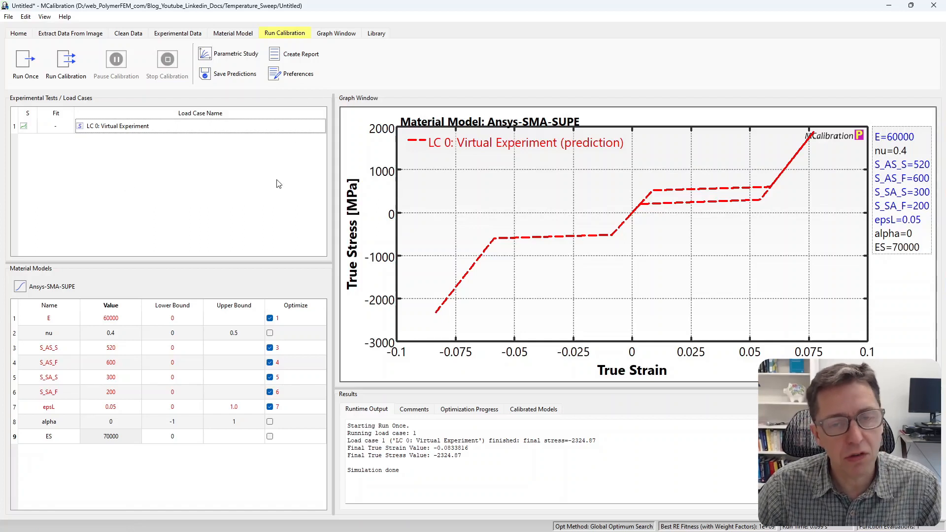